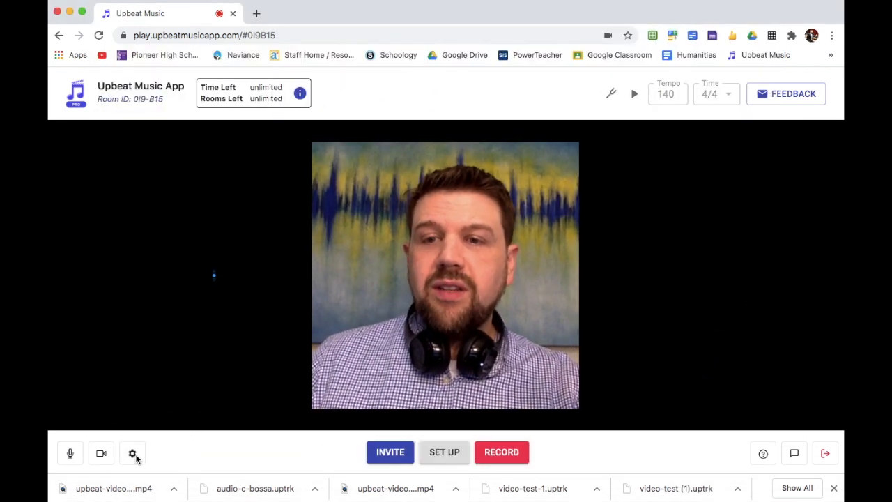
Step: Open the room settings and keep Backing Track as recording mode, with 'c bossa' loaded
click(133, 453)
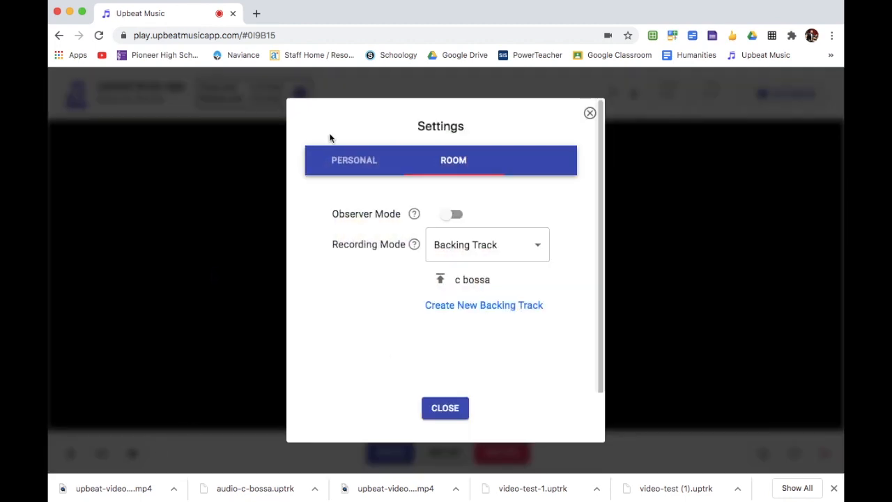
click(354, 160)
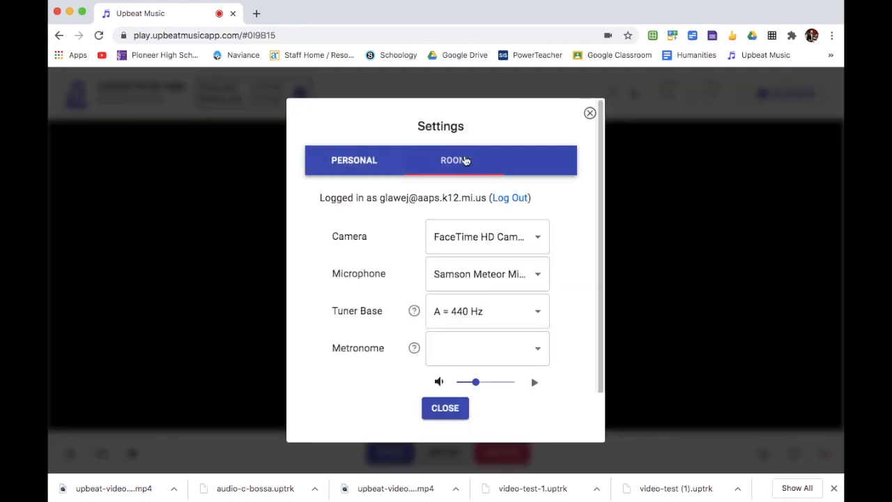
click(453, 160)
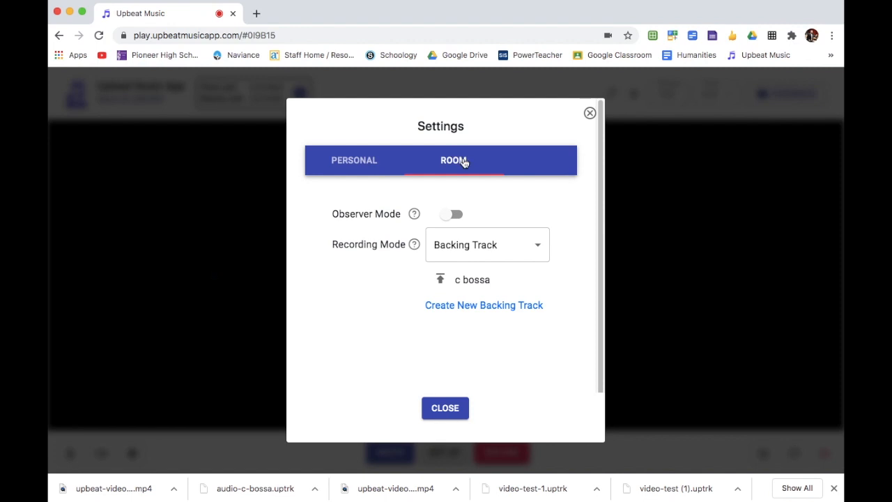
mouse_move(536, 255)
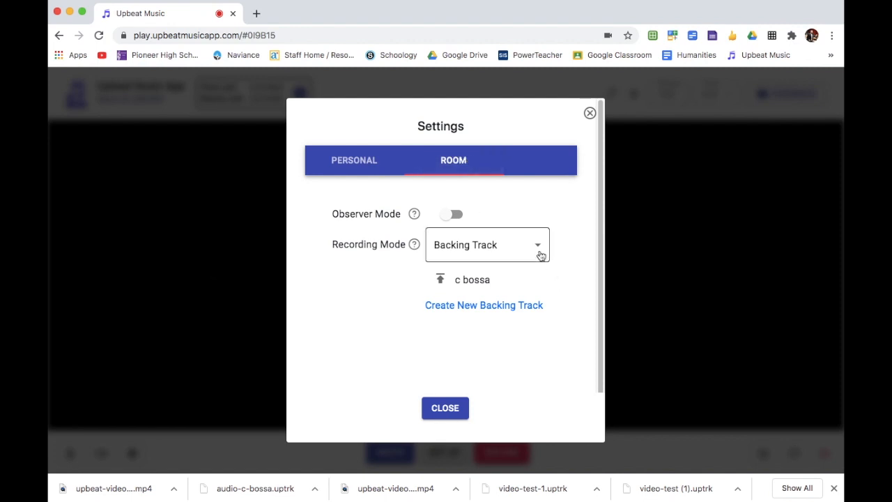
click(487, 244)
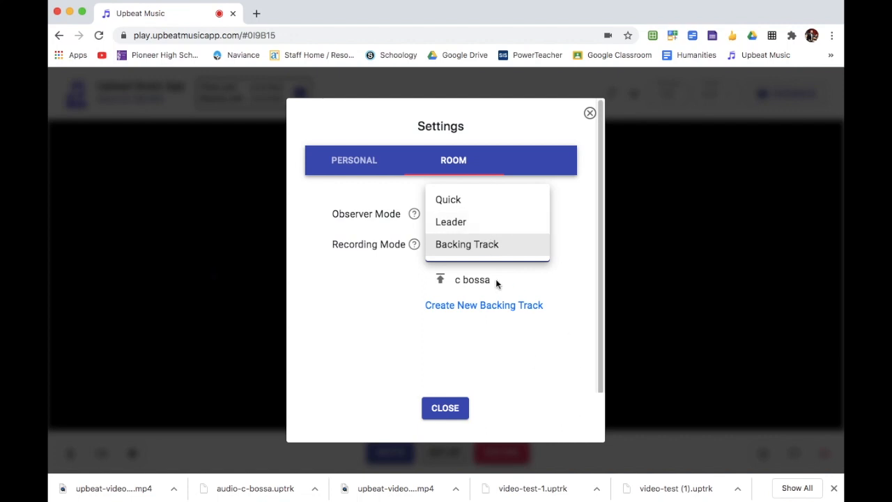
click(466, 243)
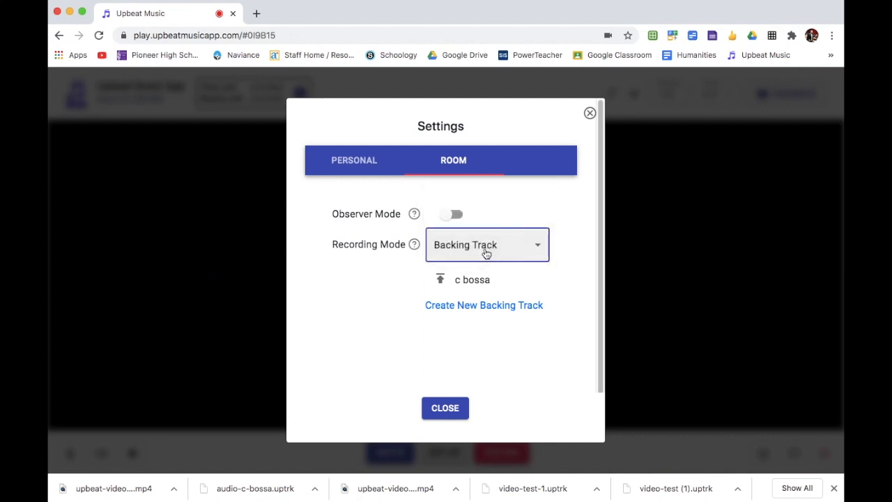
mouse_move(483, 306)
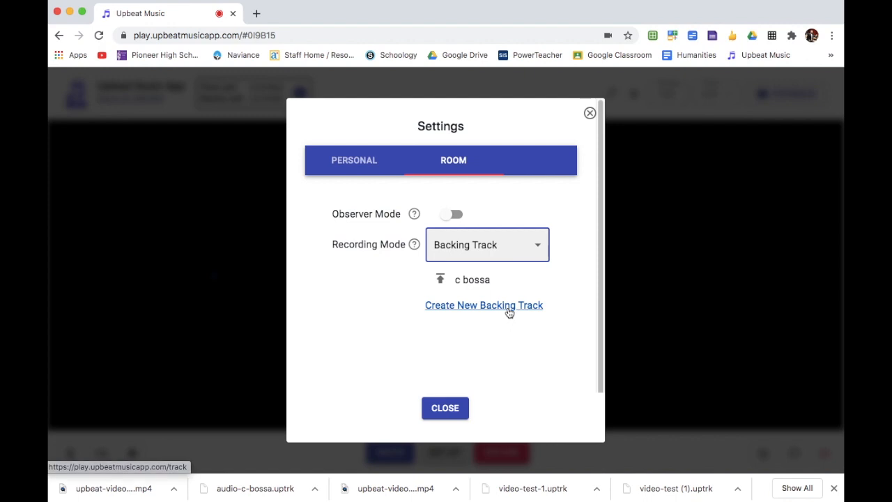
Step: Start a new video backing track at tempo 120 and record a webcam take
click(483, 305)
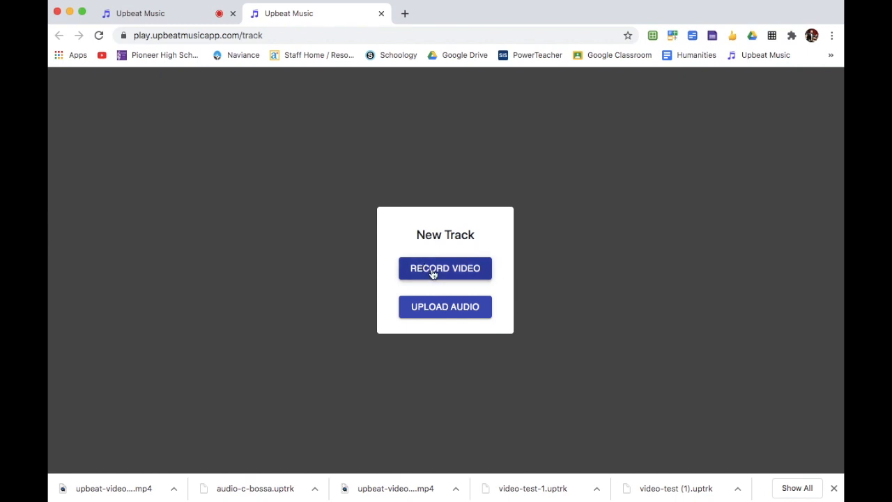
click(444, 268)
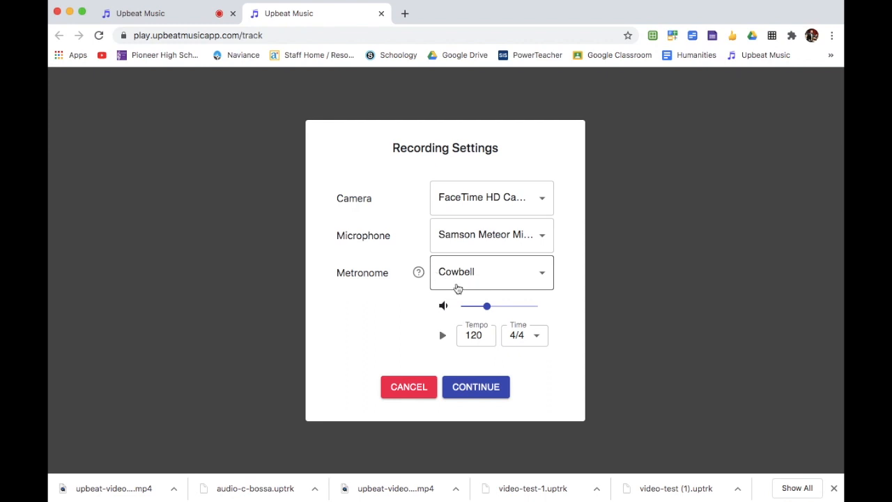
click(475, 335)
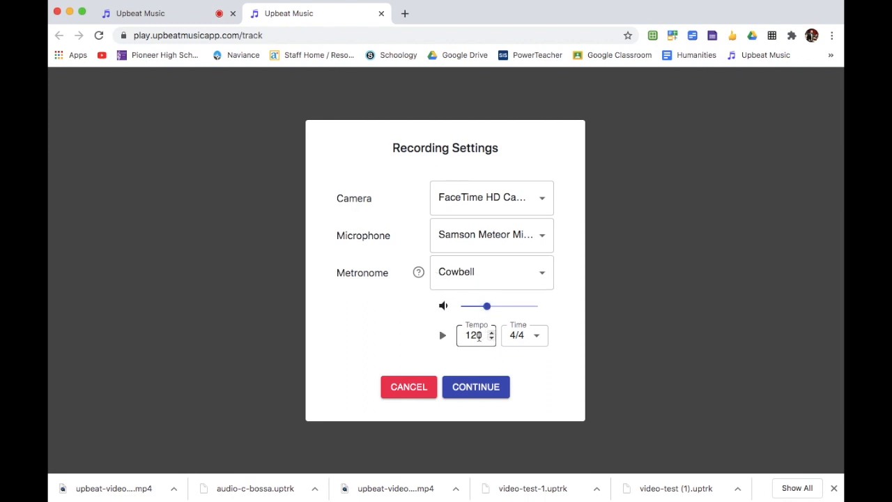
click(476, 386)
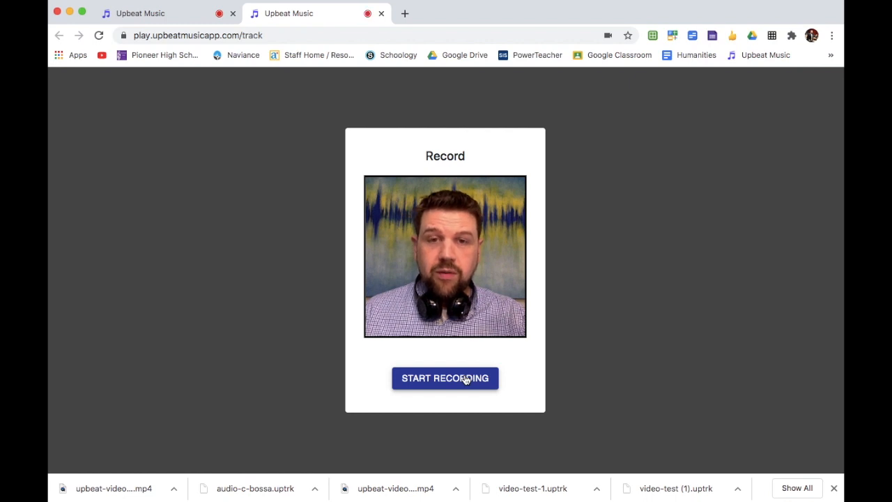
click(445, 378)
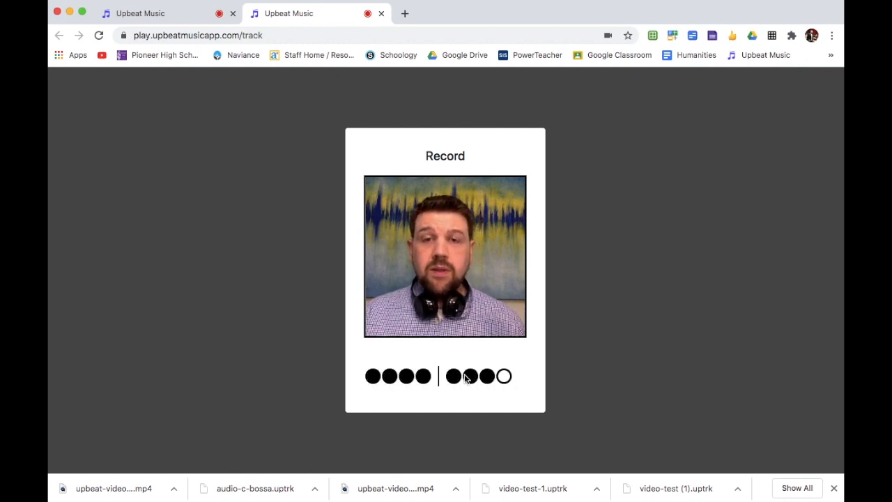
click(445, 375)
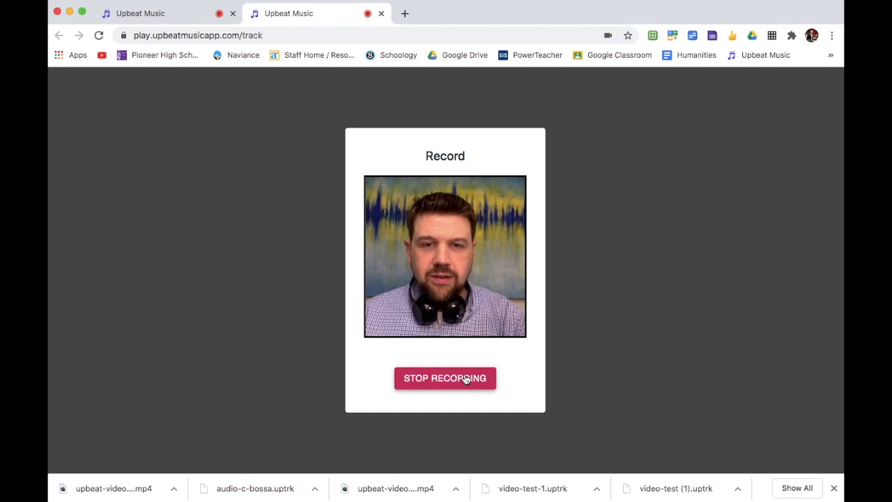
click(445, 377)
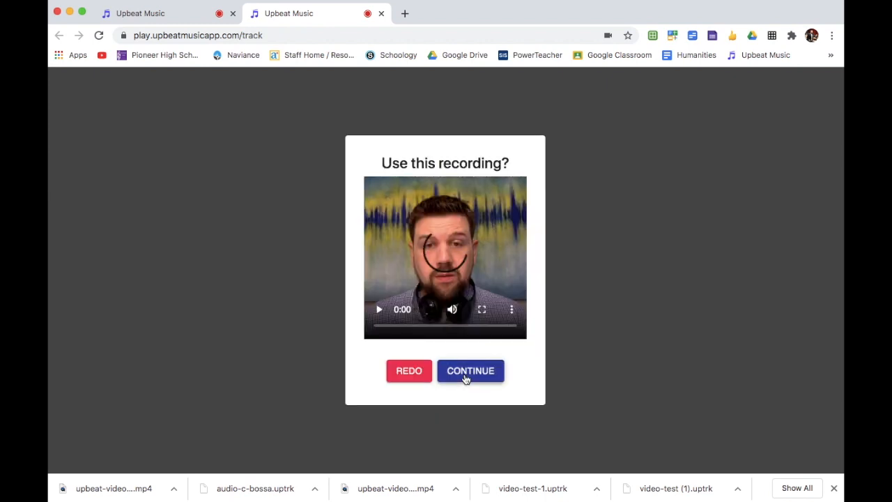
Step: Accept the recording and play it back in calibration to check beat one
click(378, 309)
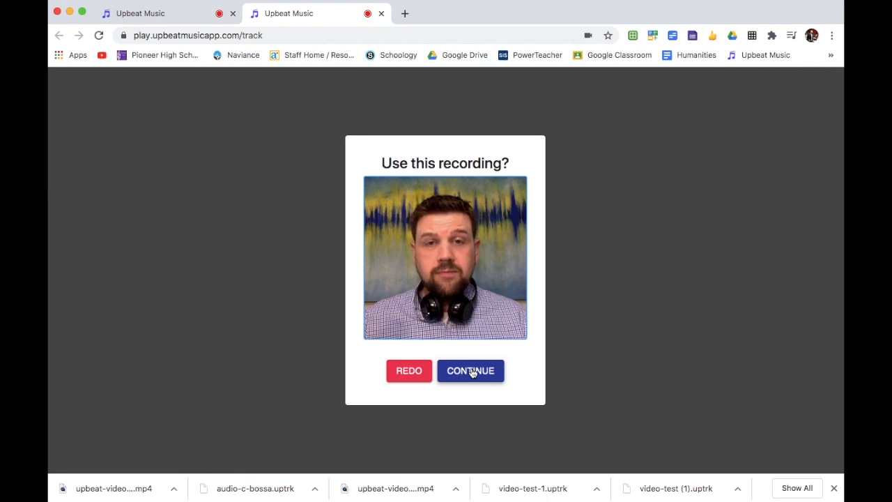
click(471, 370)
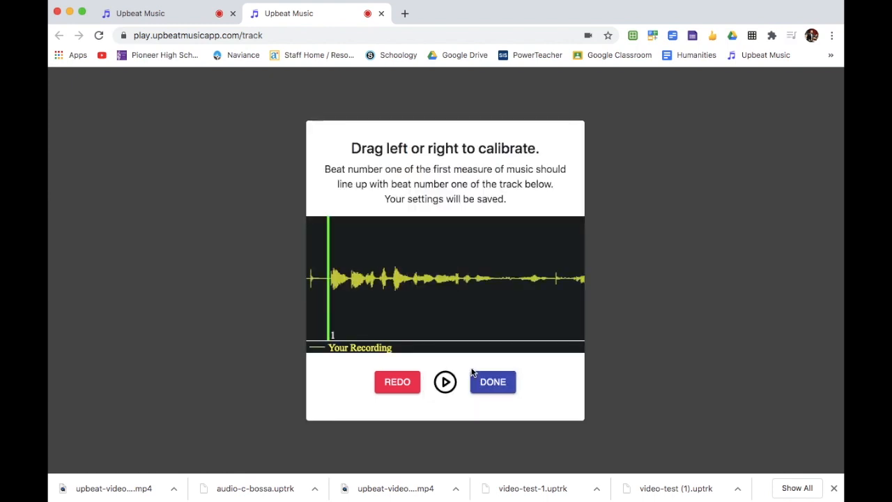
click(445, 381)
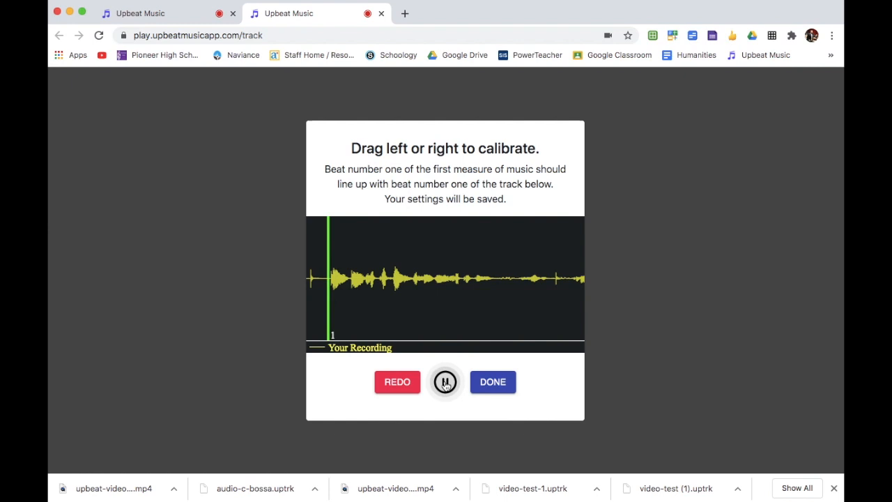
click(445, 381)
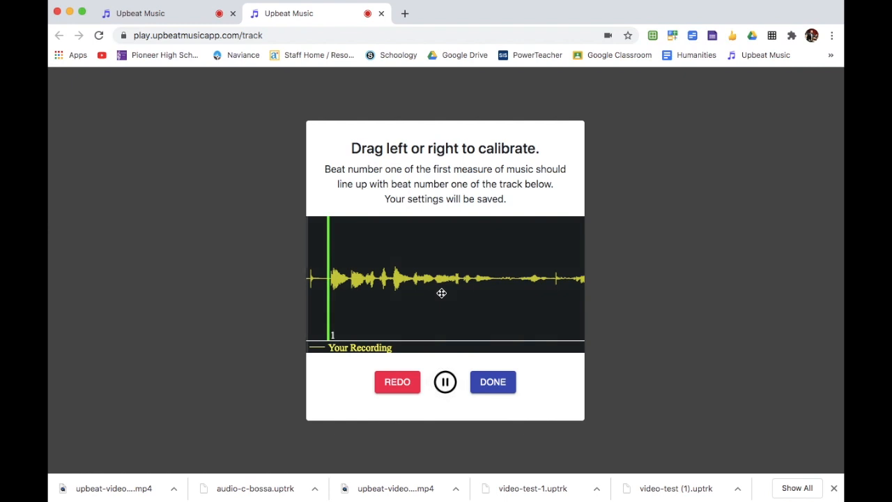
click(444, 382)
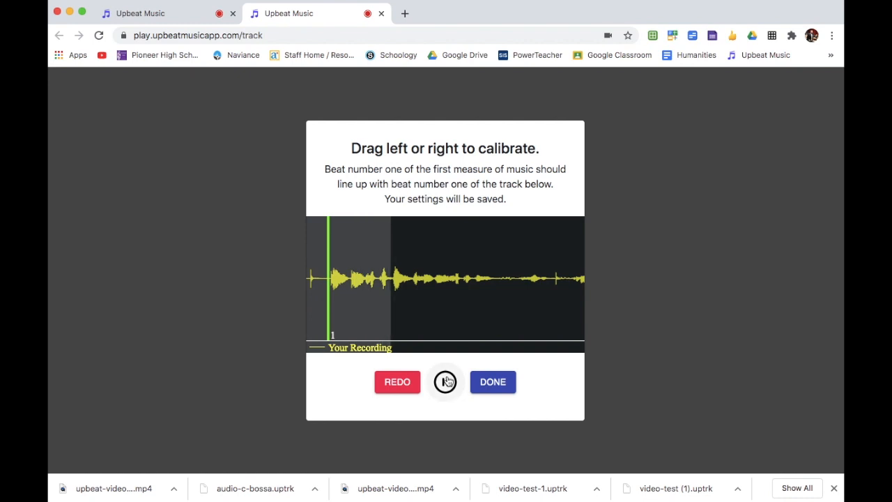
Step: Finish calibration, name the track 'test' and download it as a .uptrk file
click(492, 381)
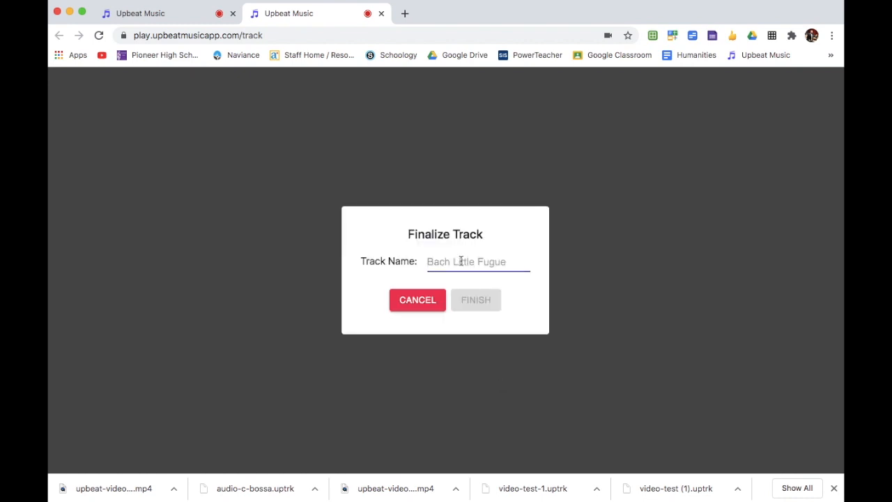
mouse_move(675, 351)
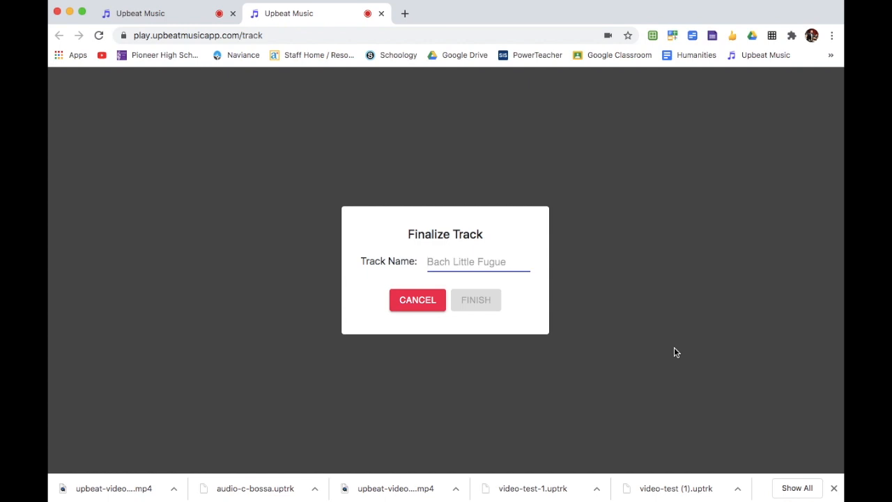
text(test)
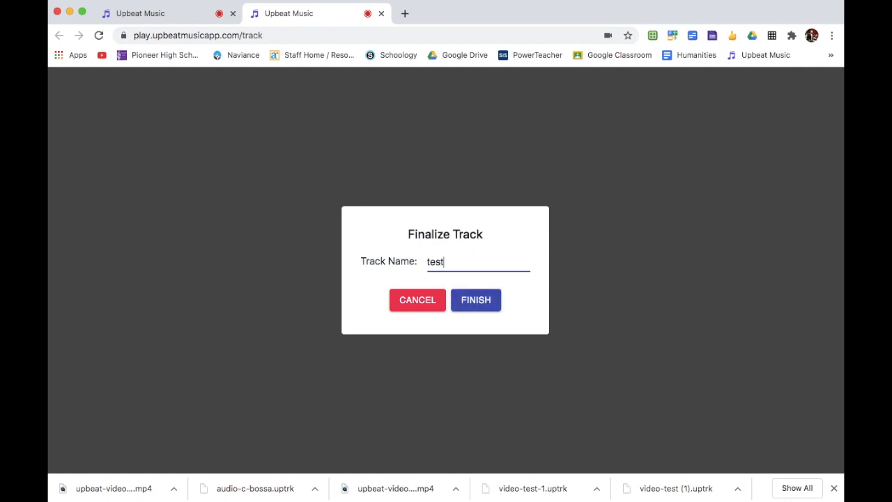
click(476, 300)
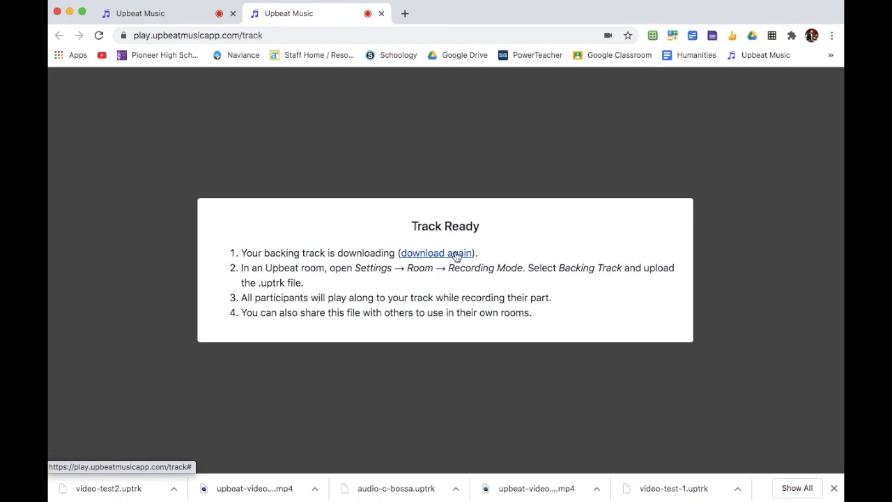
mouse_move(338, 14)
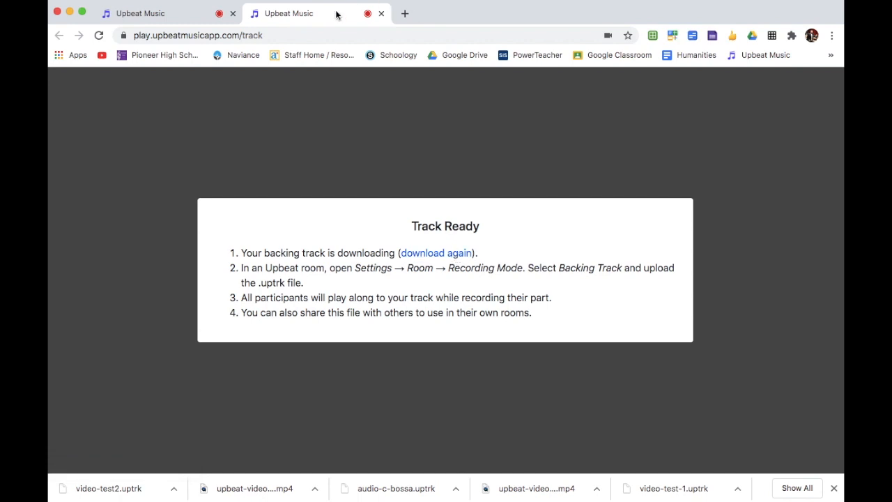
Step: Load video-test2.uptrk from Downloads as the room's backing track and close settings
click(132, 13)
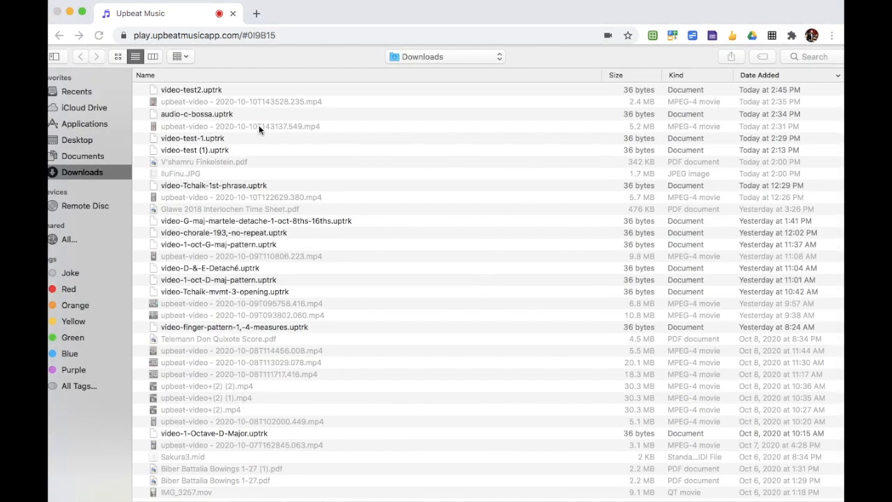
mouse_move(204, 94)
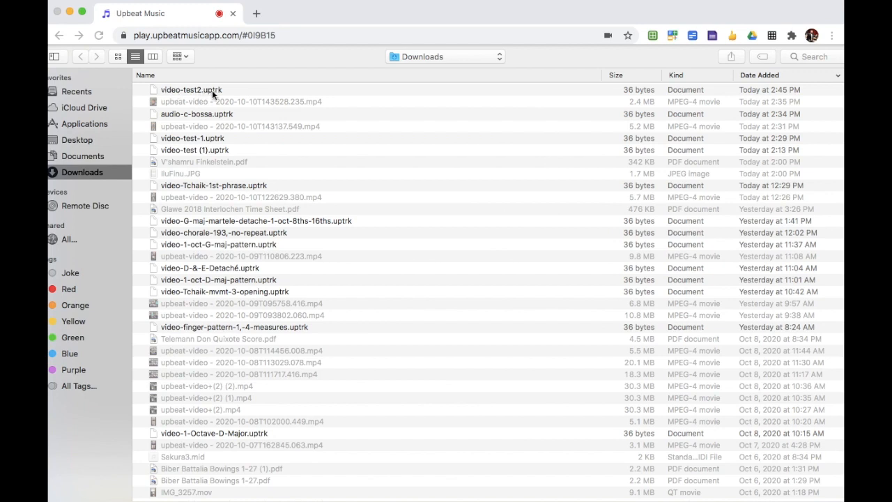
mouse_move(216, 95)
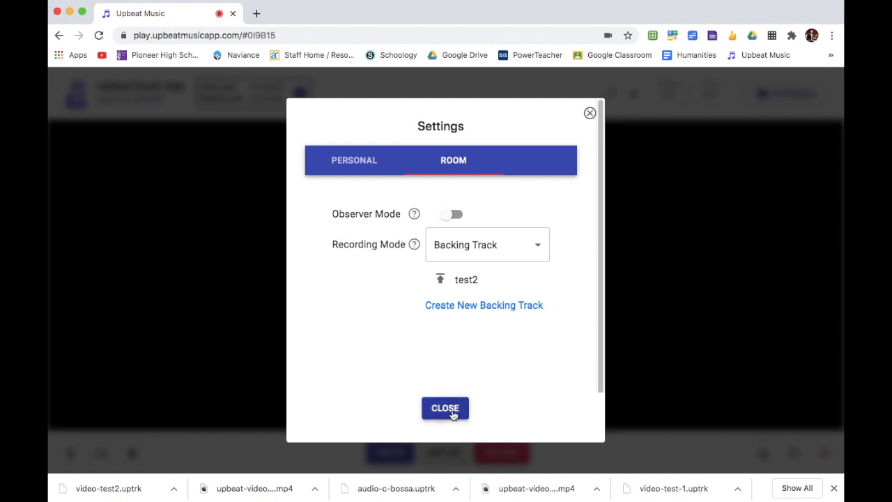
click(445, 408)
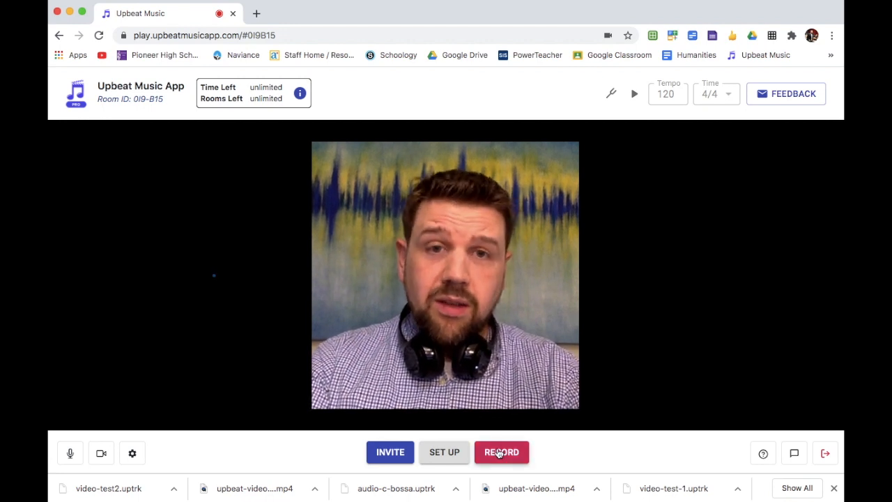
Step: Record a take over the backing track, keep it and preview the calibration
click(501, 451)
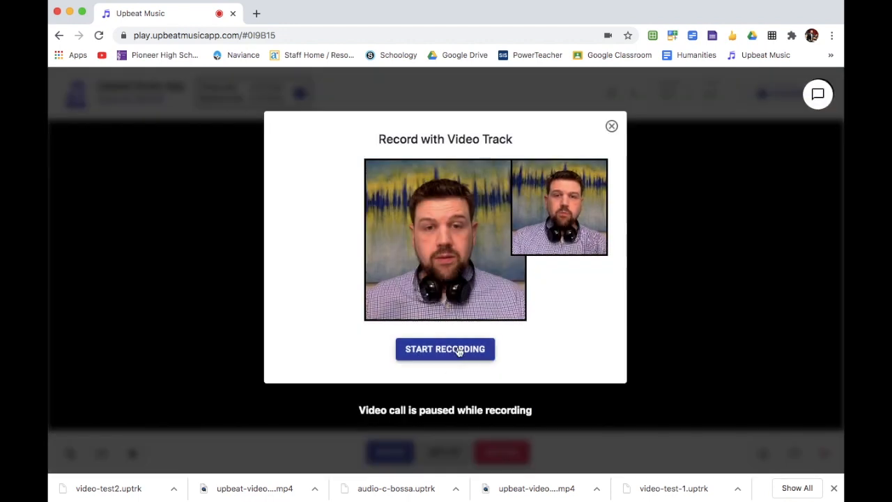
click(444, 349)
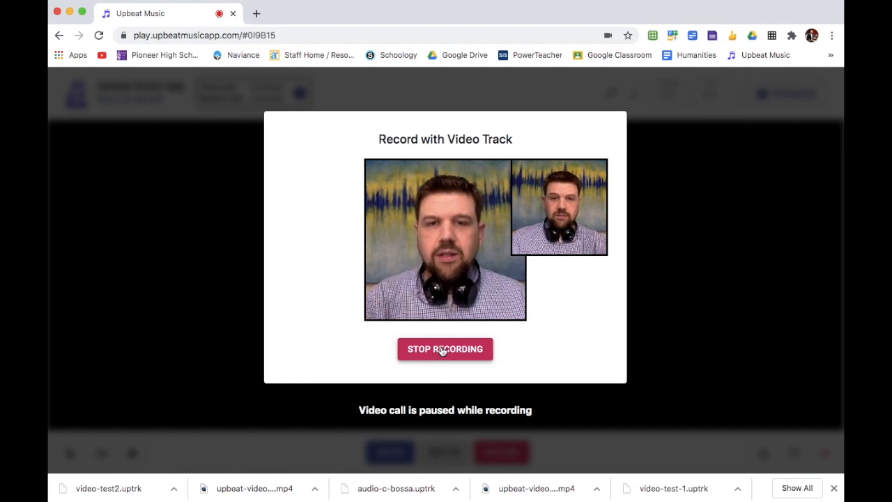
click(444, 349)
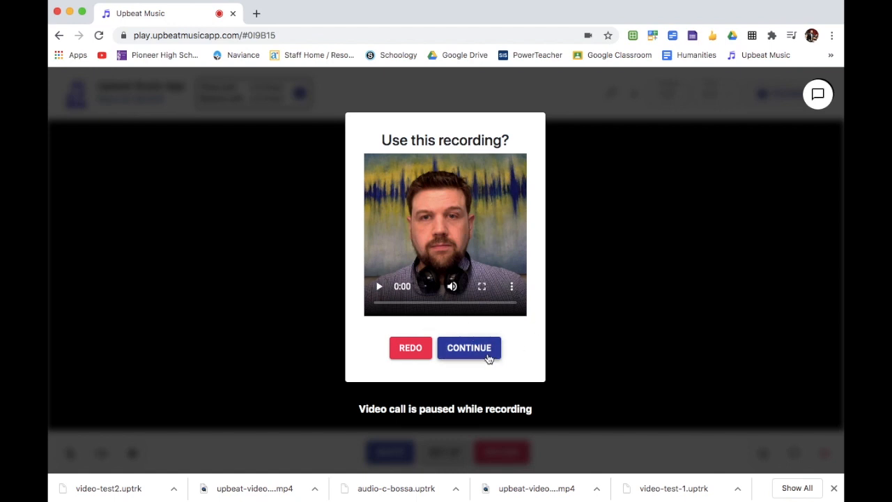
click(468, 347)
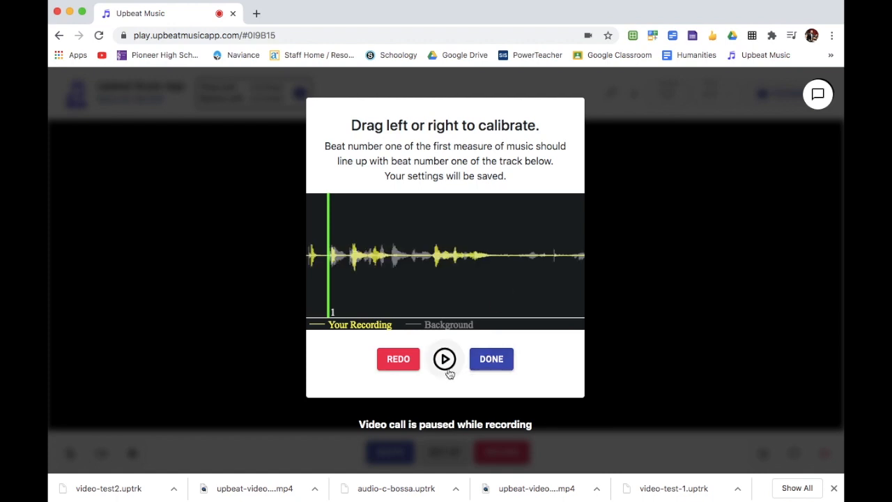
click(491, 359)
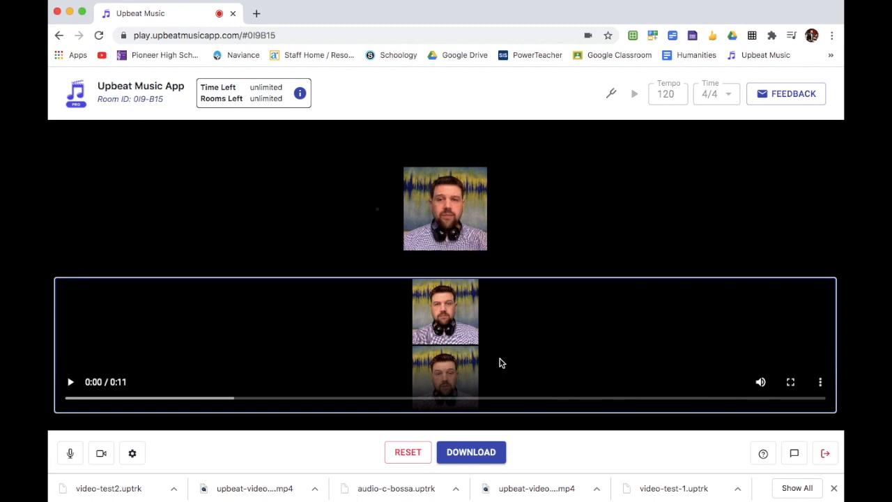
Step: Play and pause the combined 11-second video, then reset the result
click(70, 381)
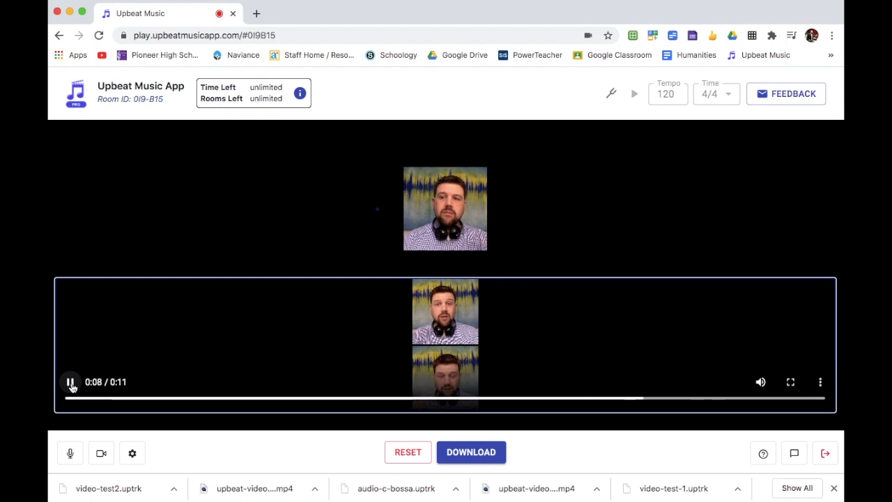
click(471, 451)
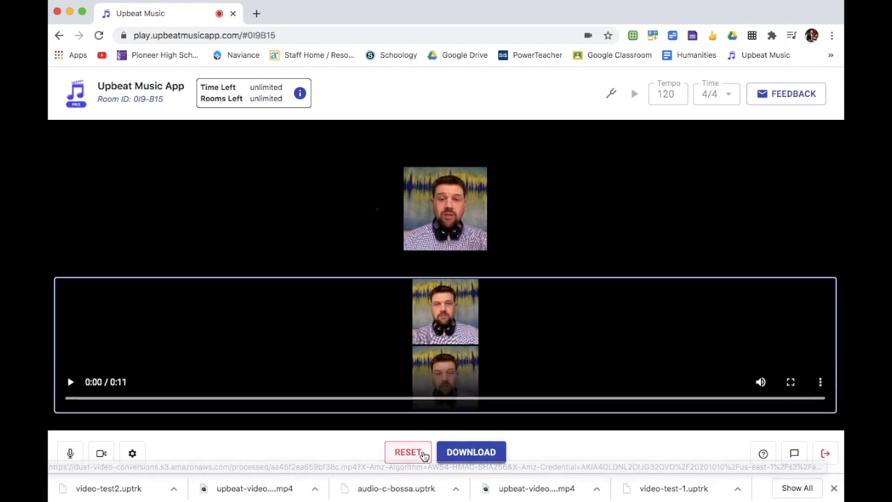
click(408, 451)
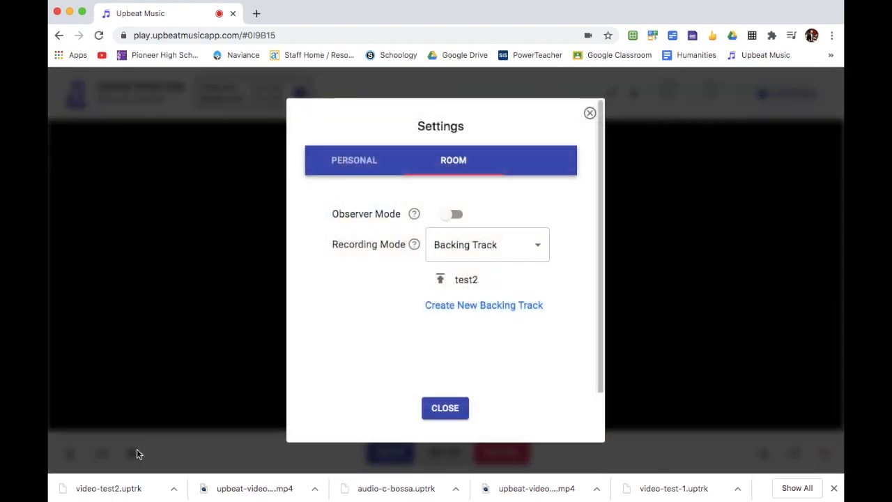
mouse_move(484, 305)
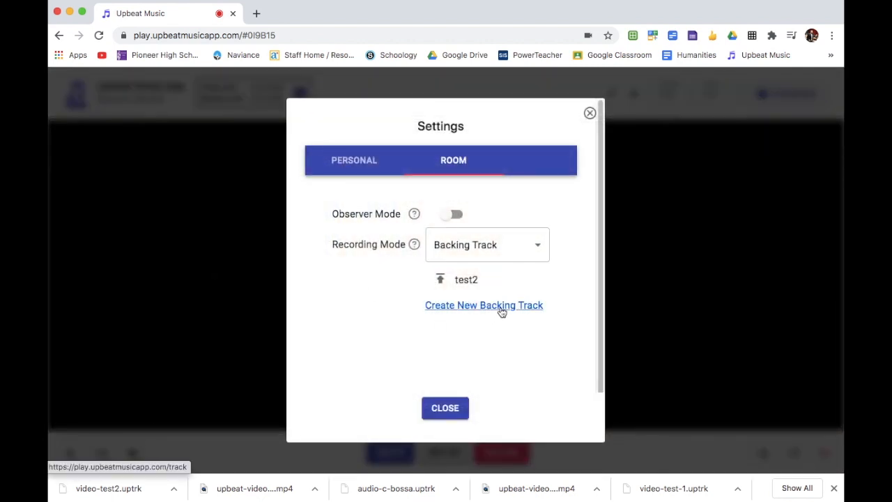
Step: Create a new backing track in a new tab and choose an audio file to upload
click(484, 305)
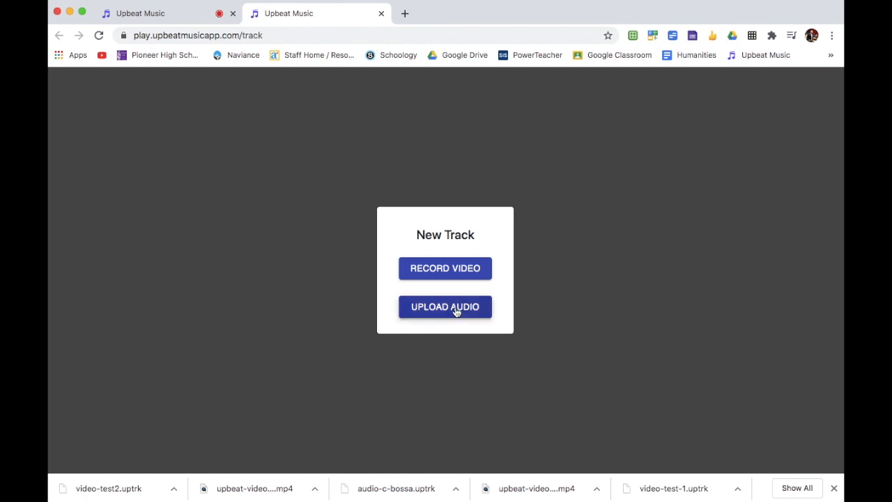
click(444, 306)
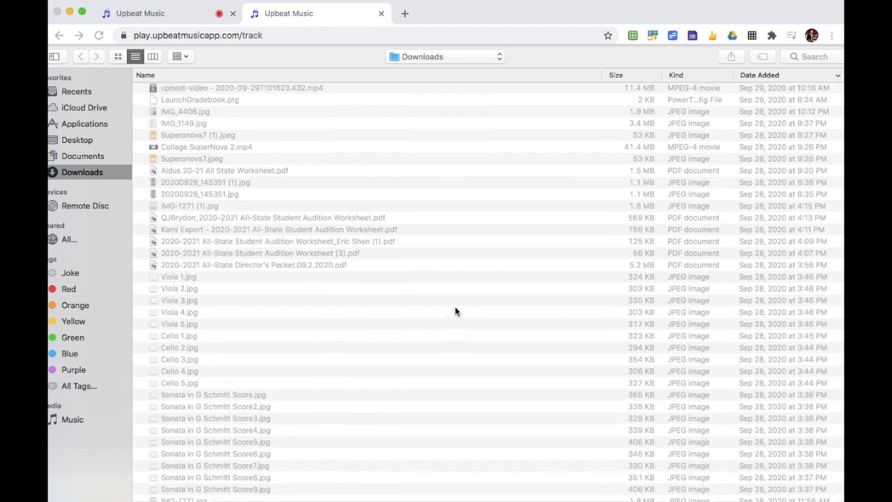
scroll(down, 3)
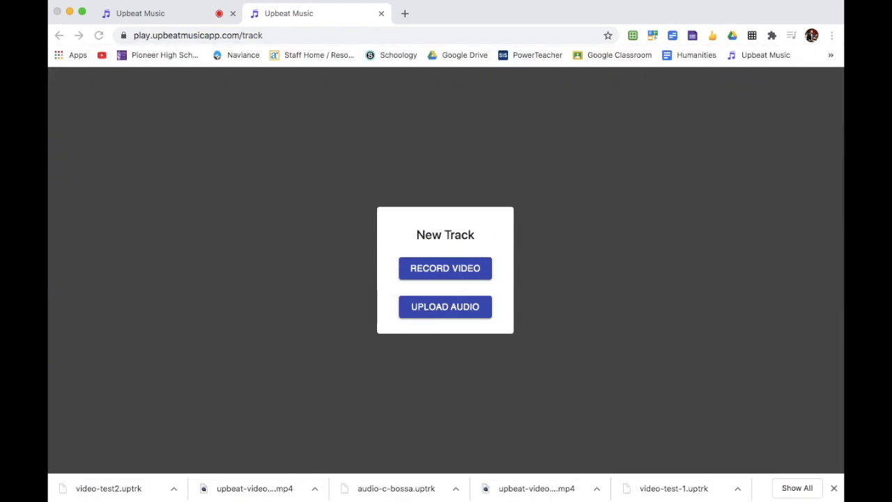
Step: Load the 3:07 audio into Upload Settings and preview its opening seconds
click(444, 307)
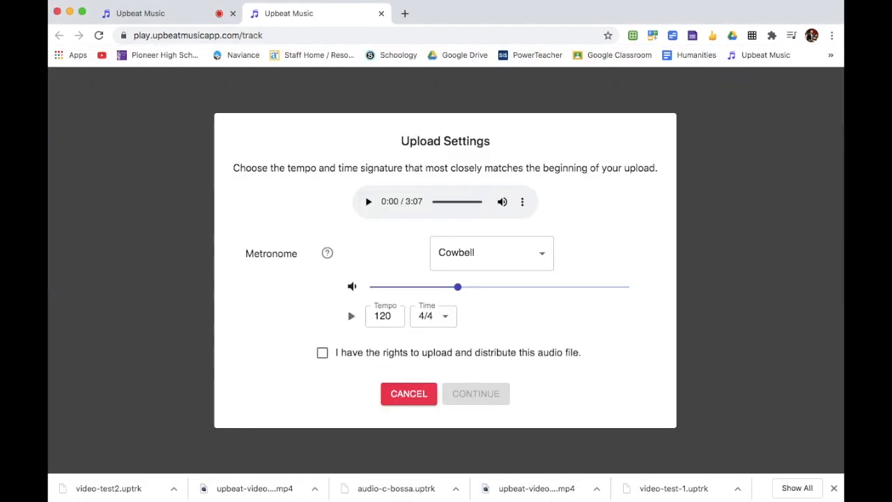
mouse_move(499, 225)
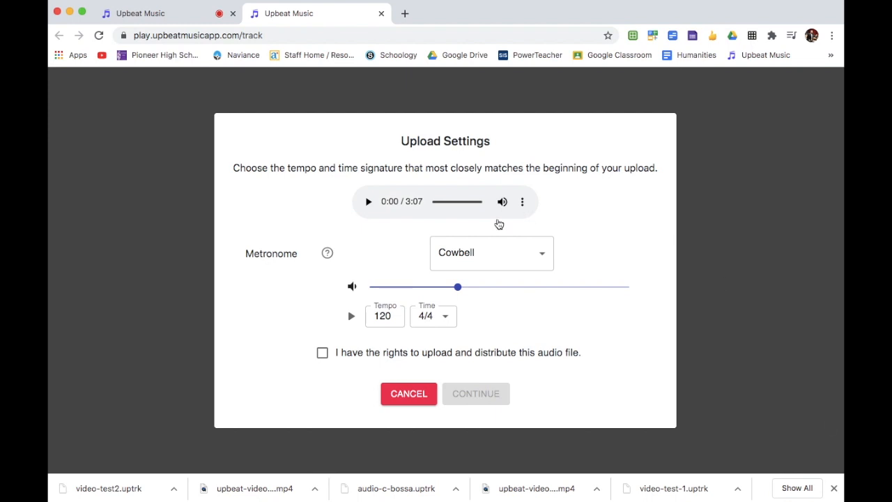
mouse_move(544, 323)
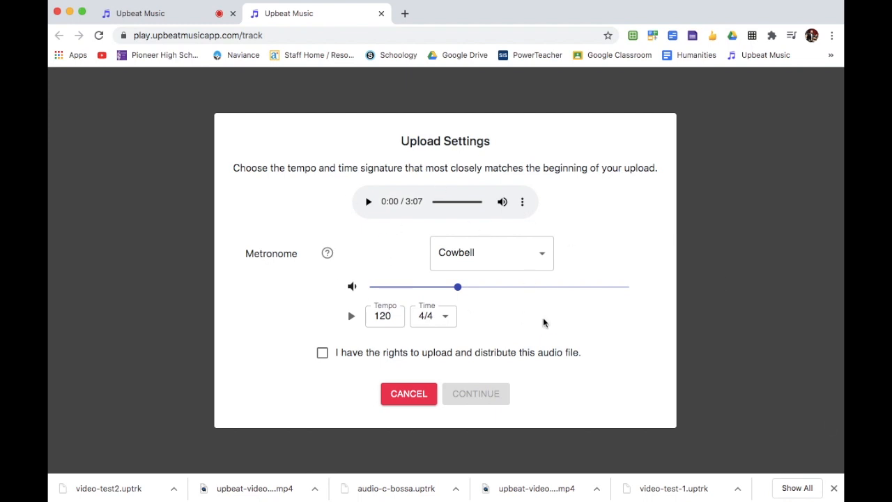
mouse_move(620, 386)
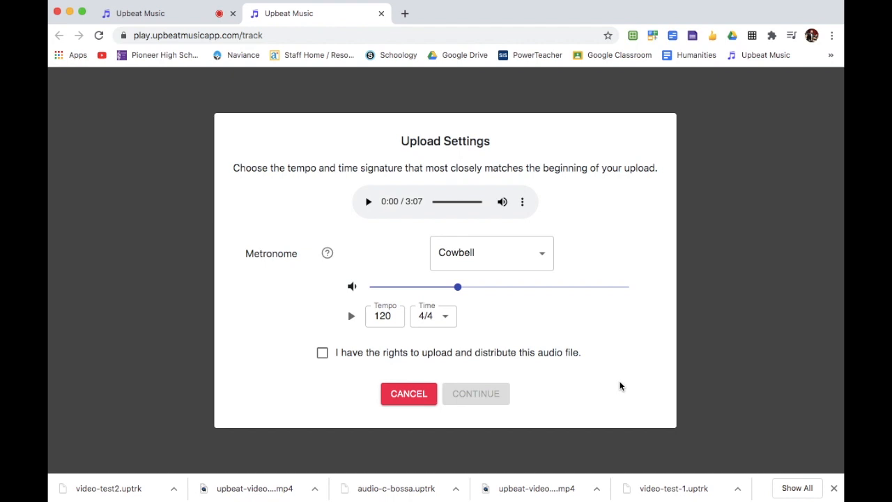
mouse_move(408, 333)
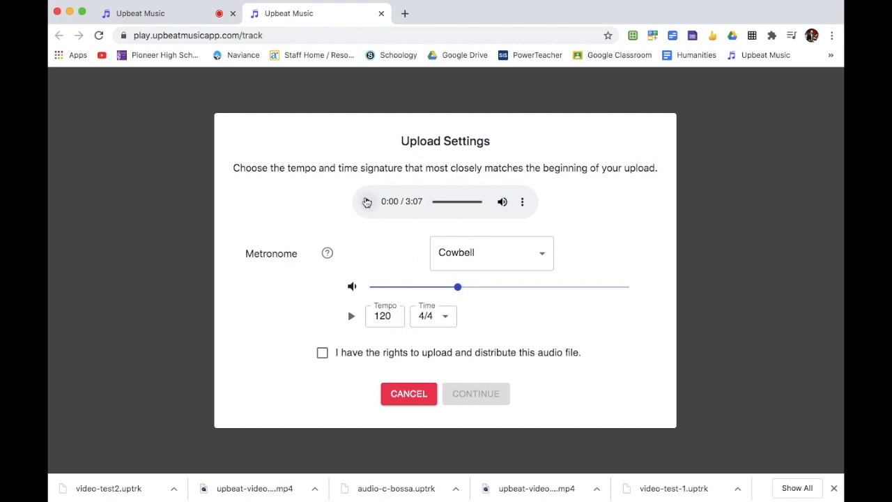
mouse_move(370, 203)
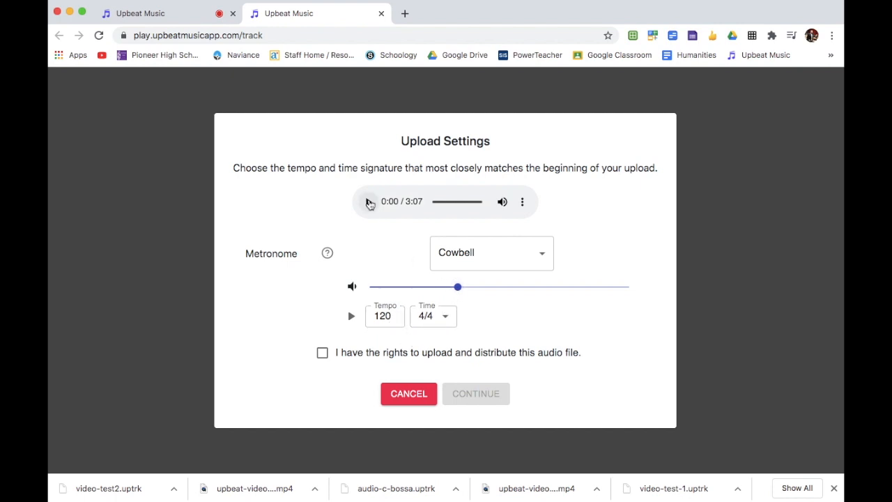
click(369, 201)
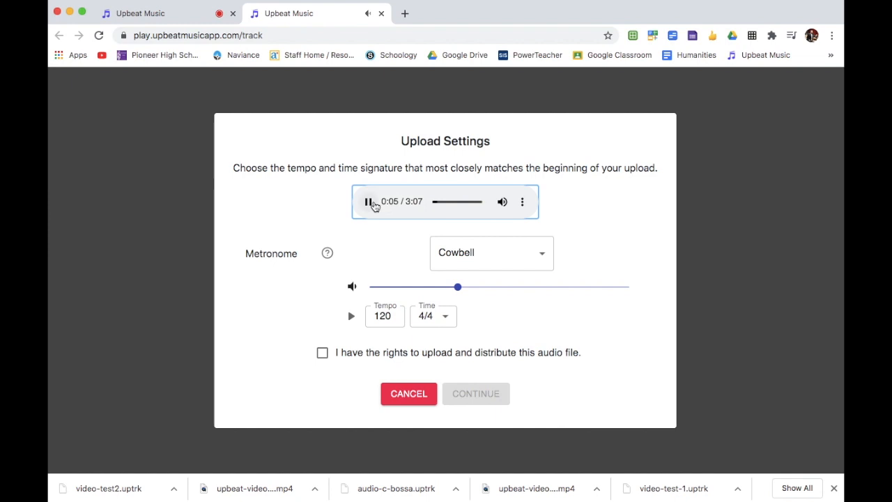
click(369, 201)
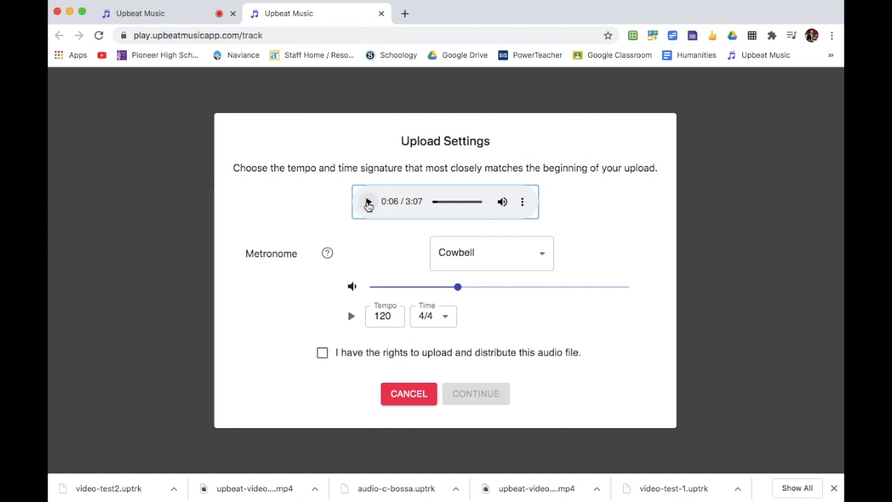
click(367, 202)
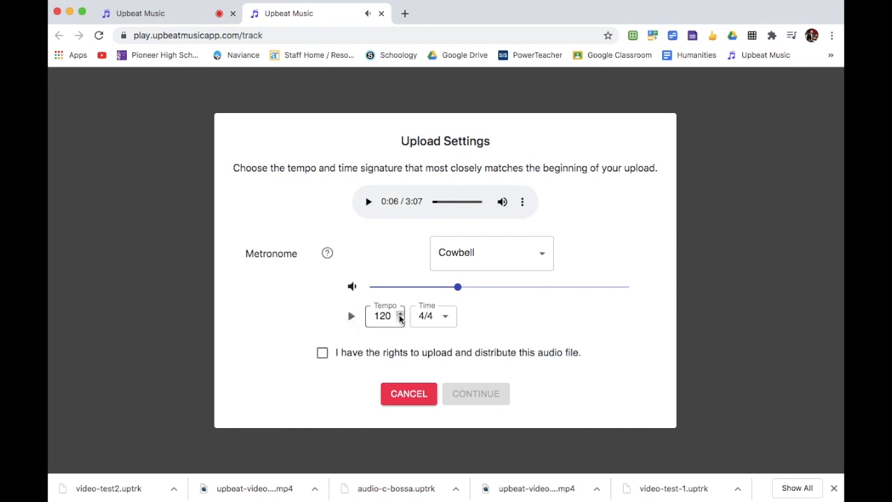
Step: Adjust the tempo to 136 and compare it against the uploaded audio's playback
click(399, 312)
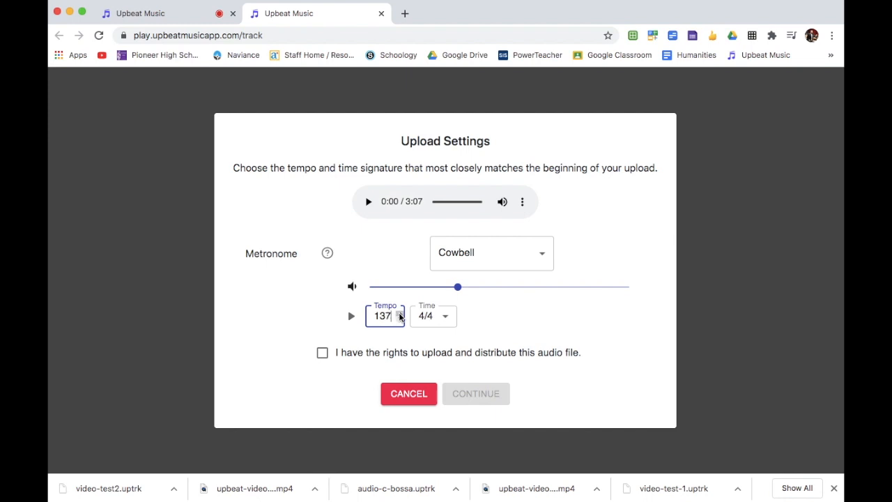
click(400, 319)
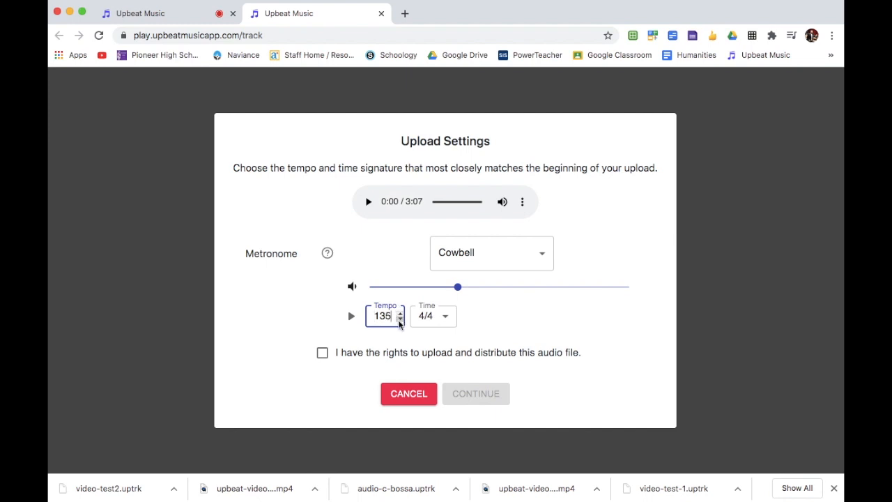
click(399, 312)
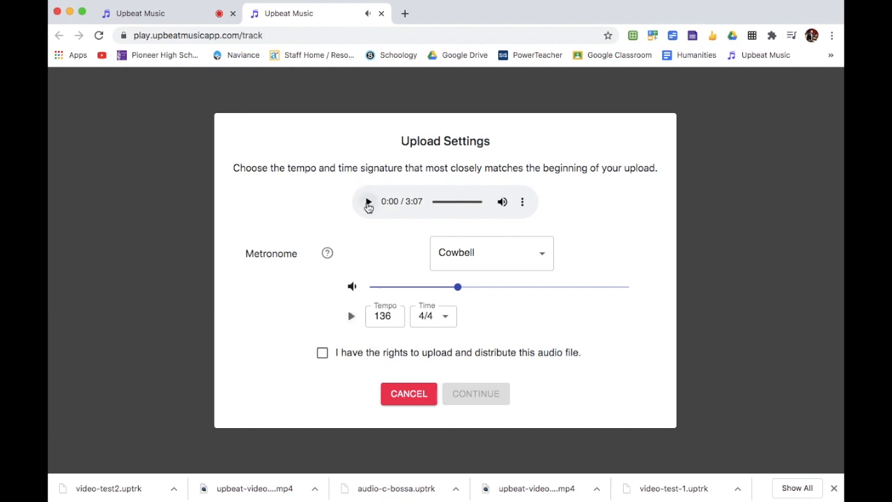
click(368, 202)
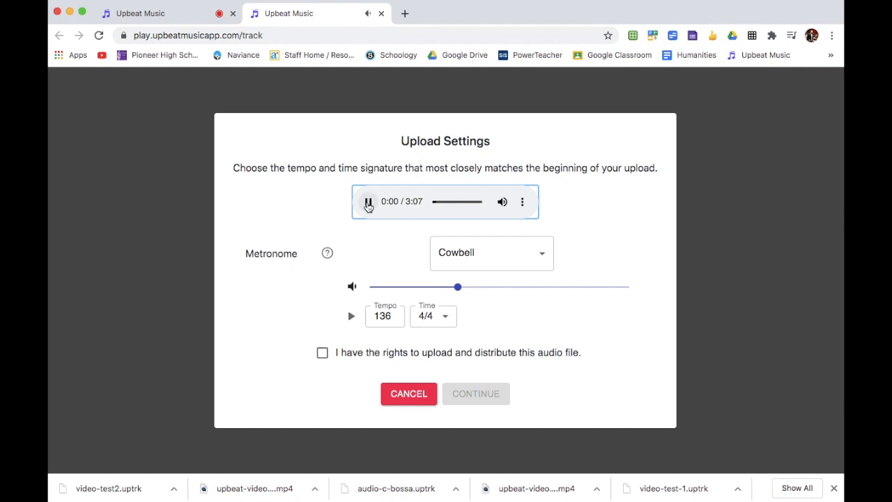
click(368, 201)
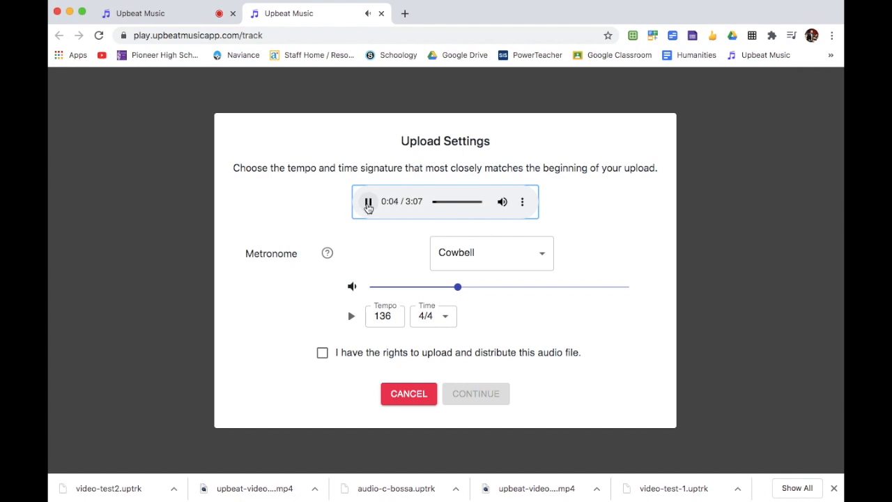
click(368, 201)
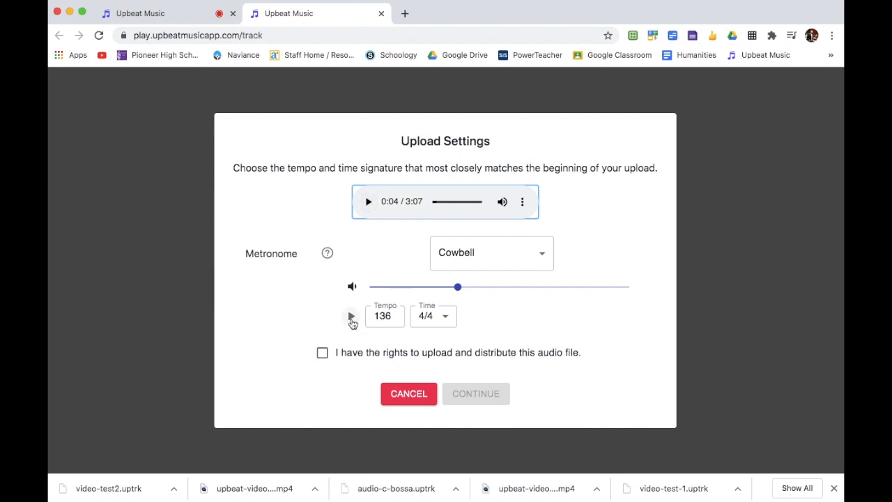
Step: Test the metronome, raise the tempo to 140 and play the audio with the metronome
click(351, 316)
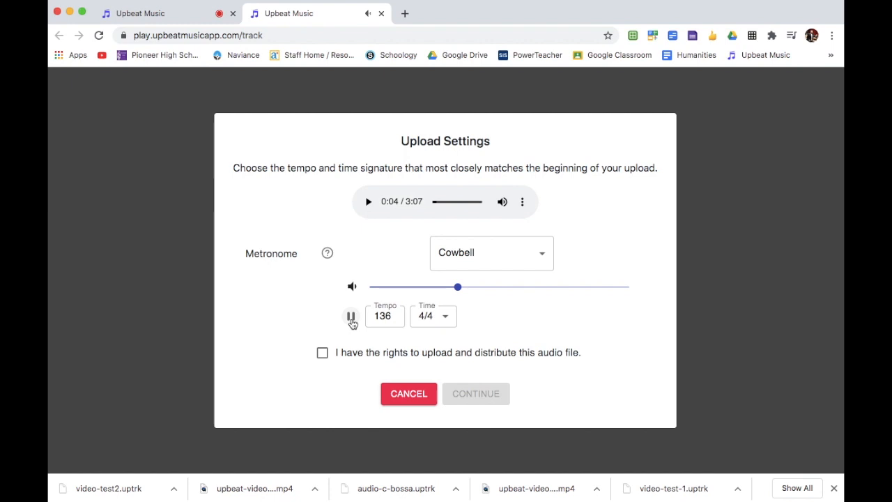
click(399, 313)
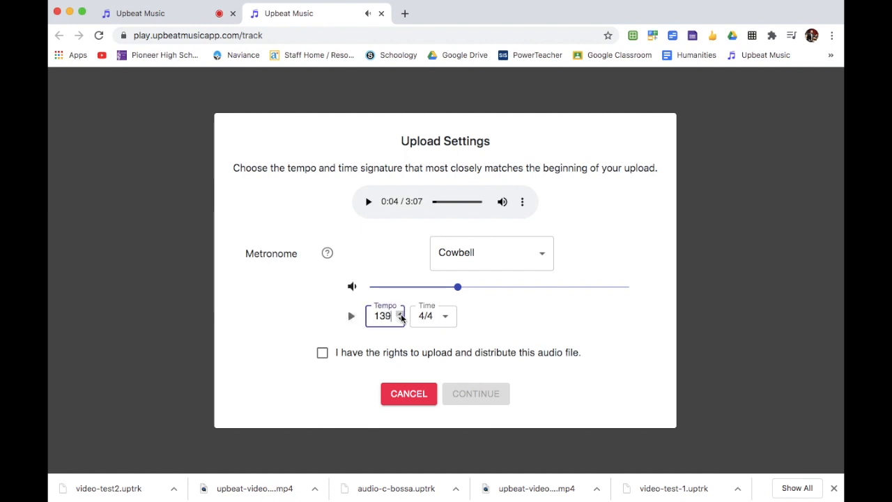
click(400, 312)
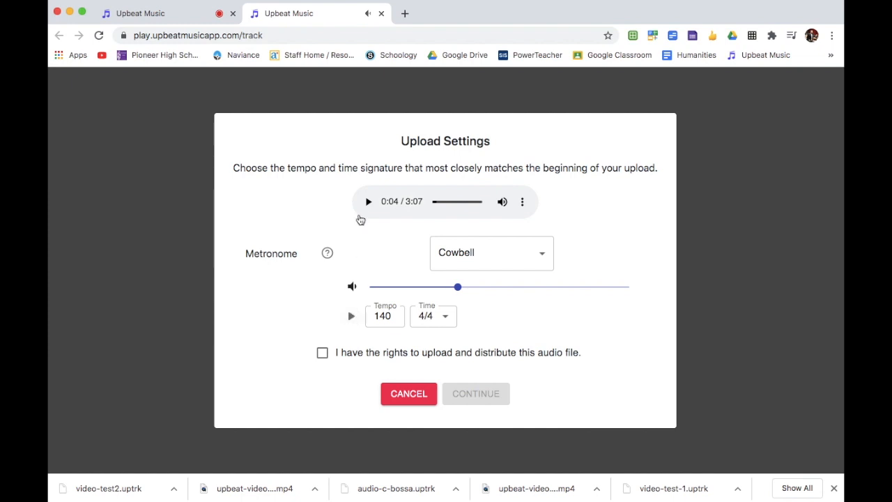
click(368, 201)
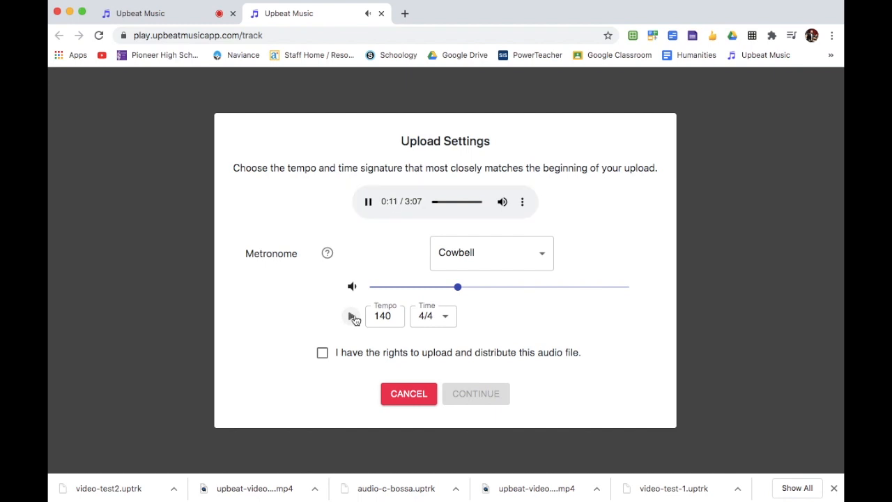
click(351, 315)
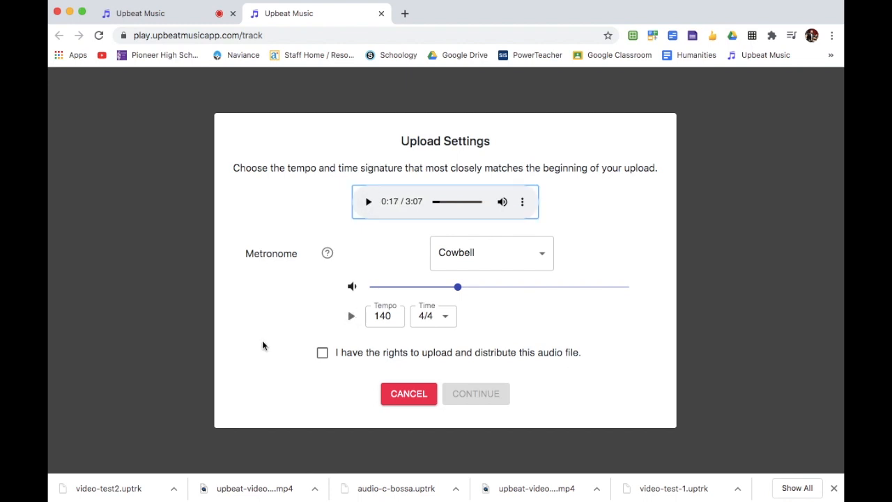
mouse_move(322, 352)
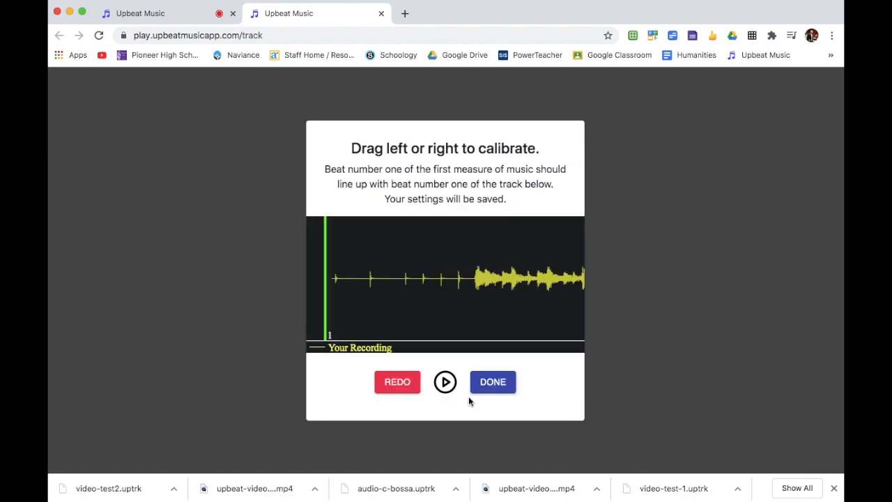
mouse_move(346, 237)
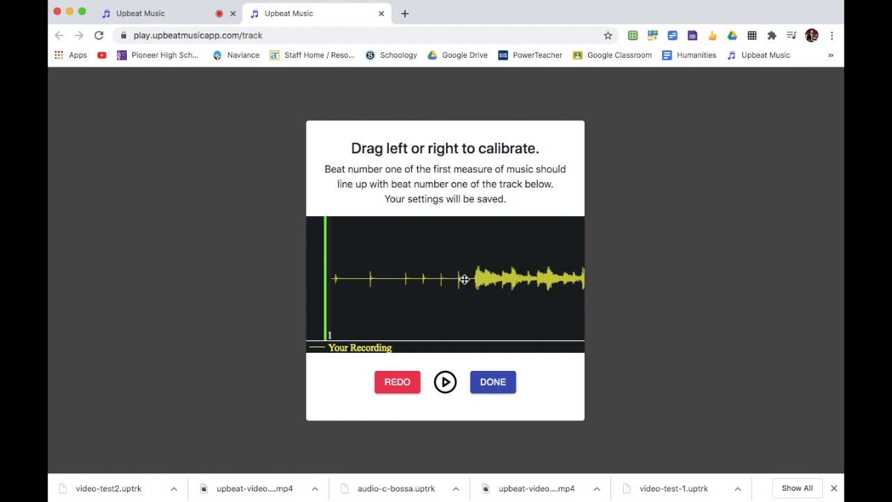
Step: Drag the waveform so the music starts on beat one, verify playback, and accept
drag(463, 279, 315, 284)
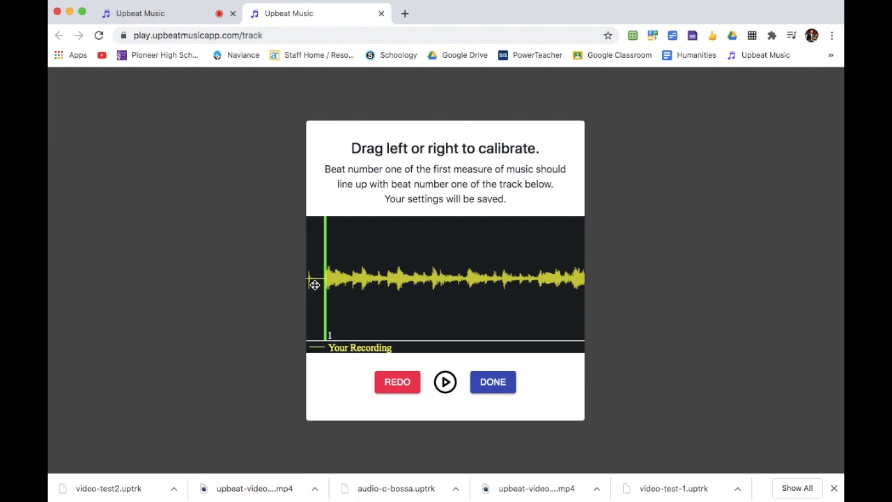
click(444, 382)
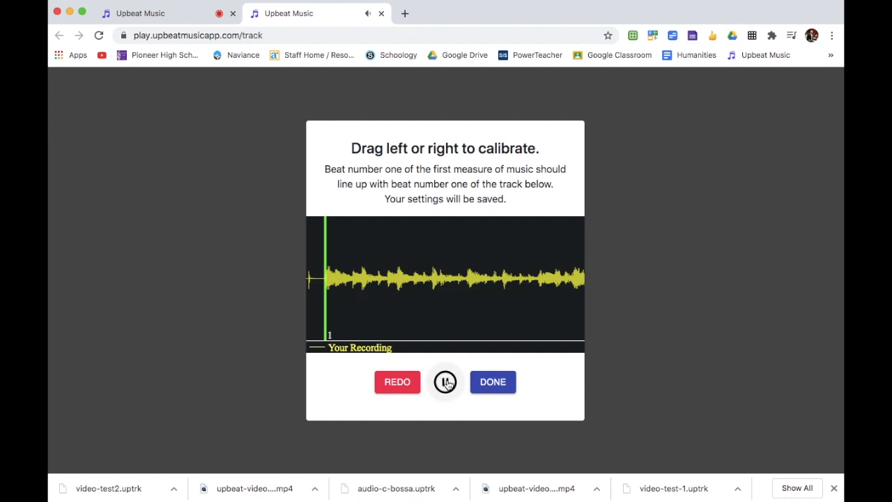
drag(328, 279, 341, 279)
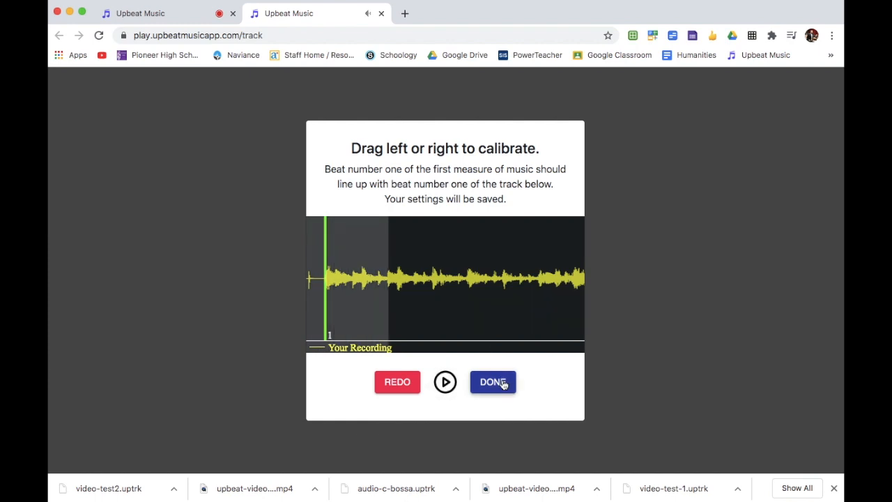
click(492, 382)
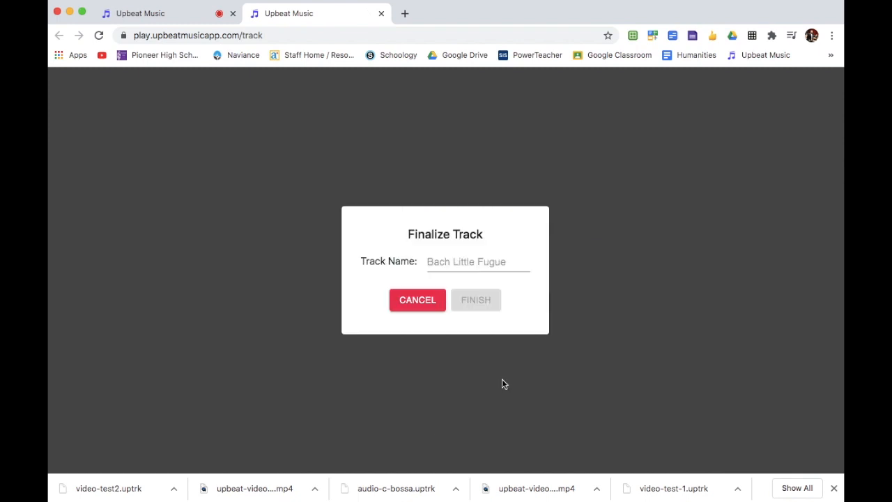
Step: Name the backing track 'bossa2' and finalize it so audio-bossa2.uptrk downloads
click(478, 261)
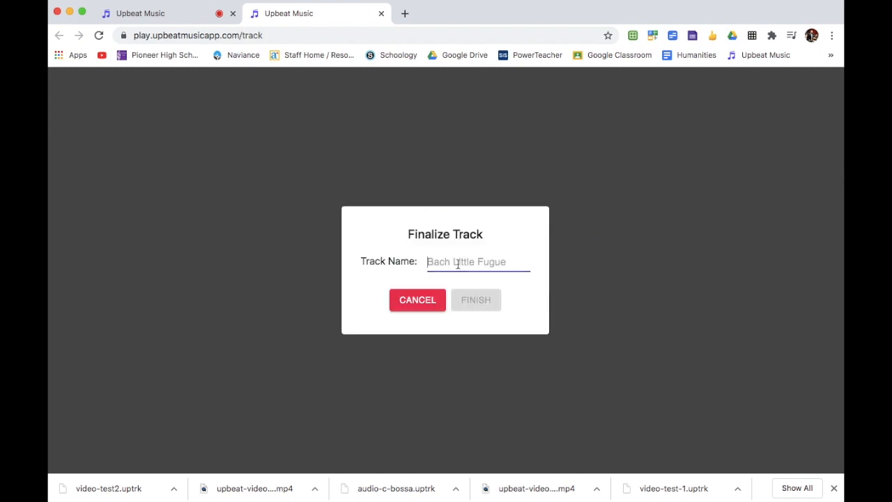
text(bossa2)
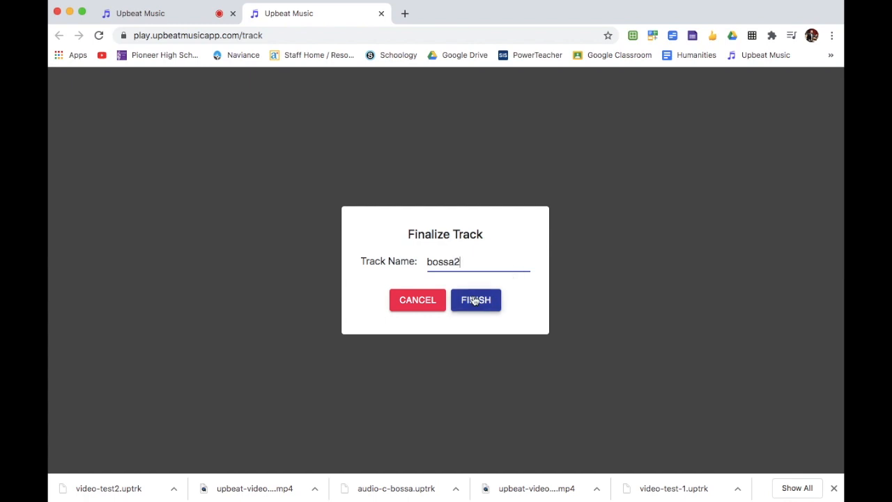
click(476, 299)
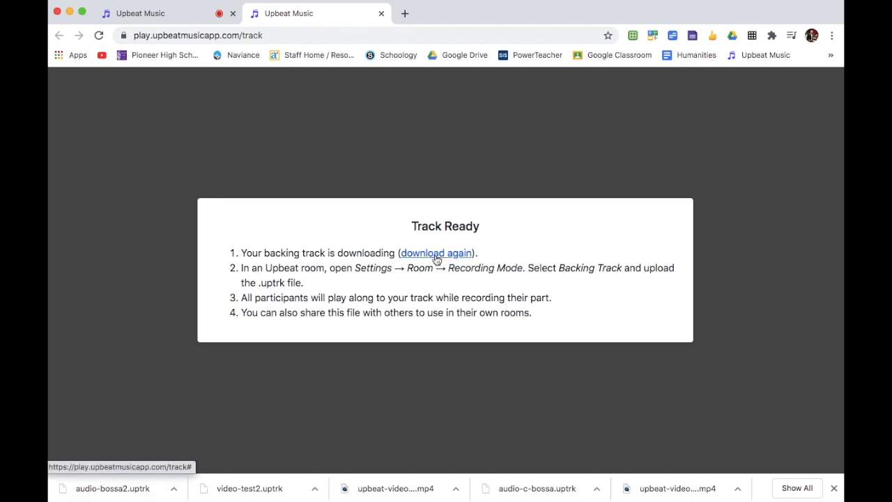
mouse_move(312, 85)
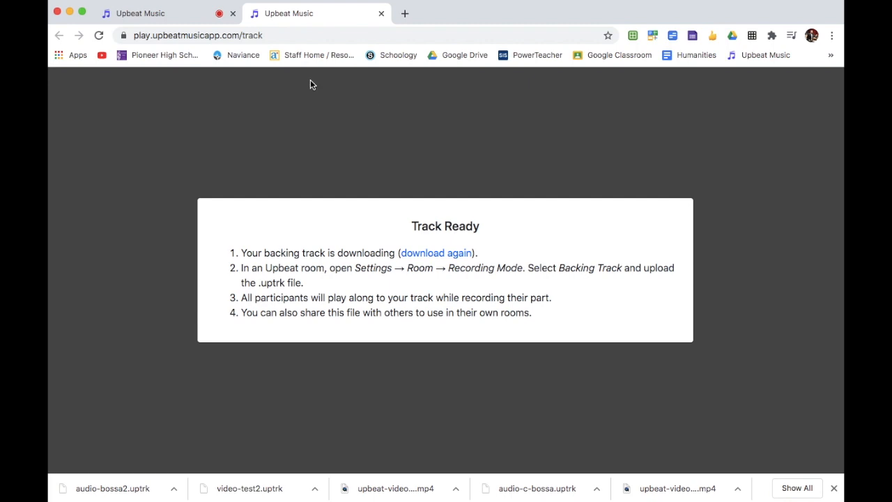
mouse_move(374, 11)
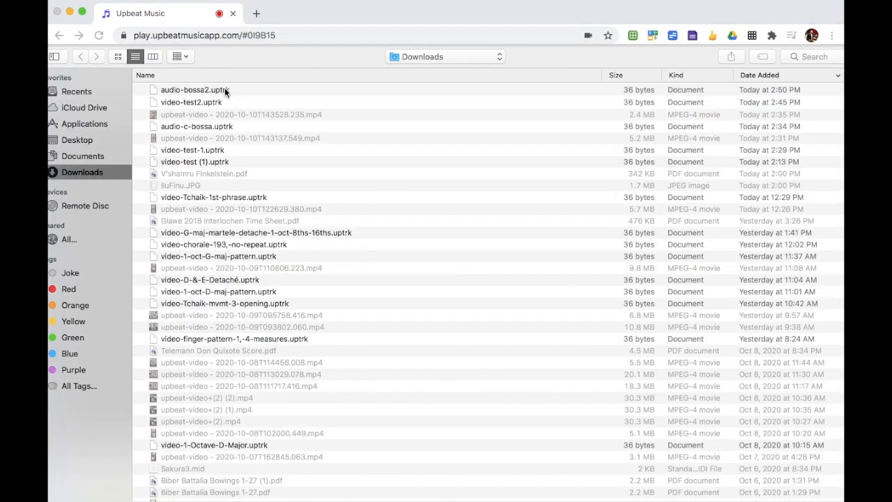
Step: Upload audio-bossa2.uptrk as the room's backing track and close Settings
click(195, 89)
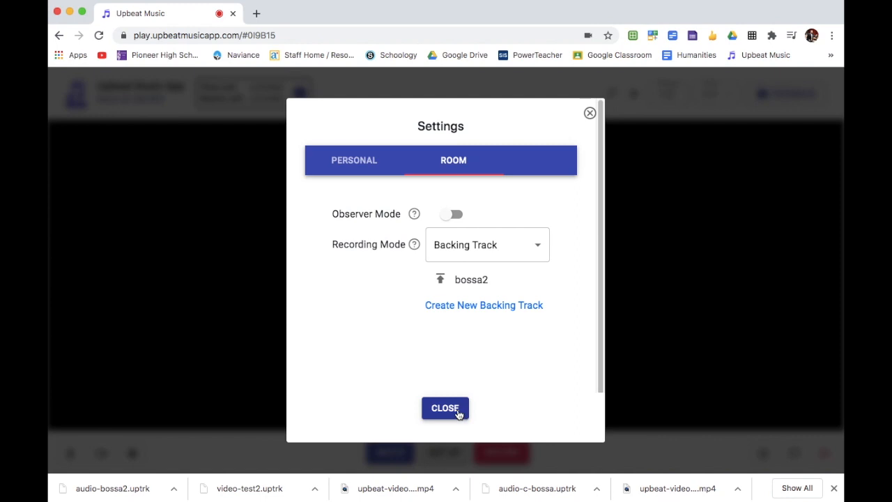
click(445, 408)
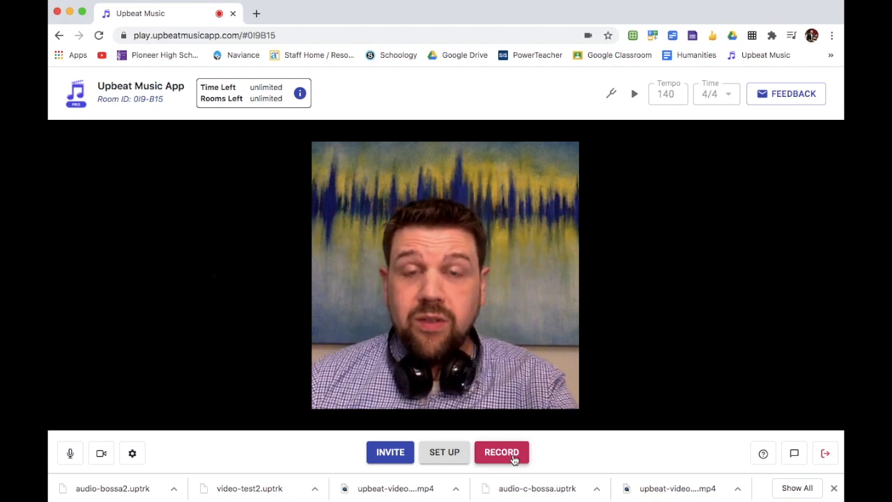
Step: Record a take over the bossa2 backing track, through the count-in until stopping
click(502, 451)
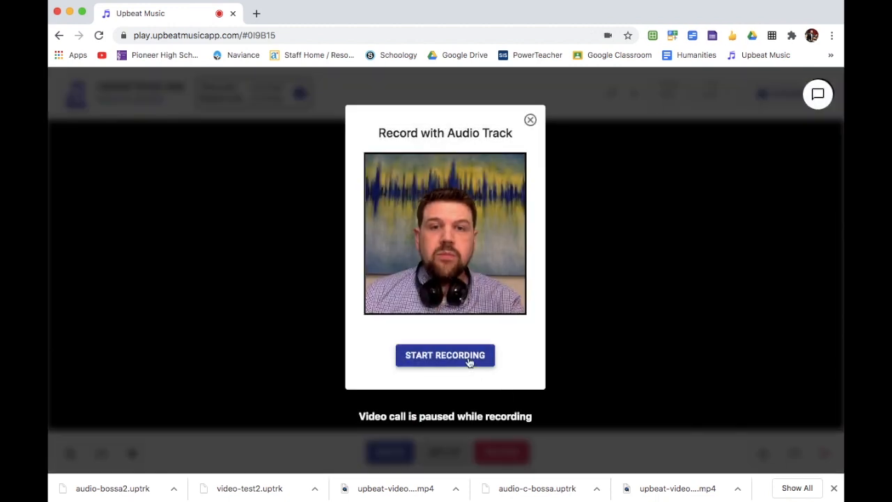
click(445, 355)
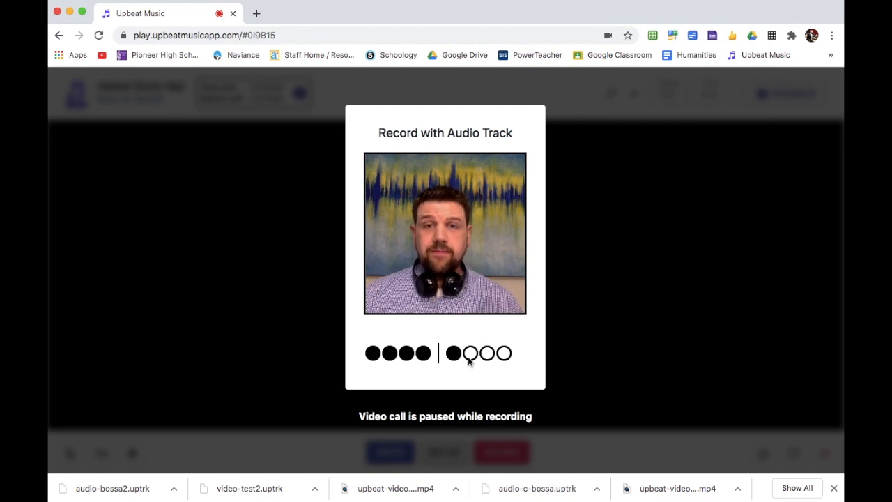
click(477, 353)
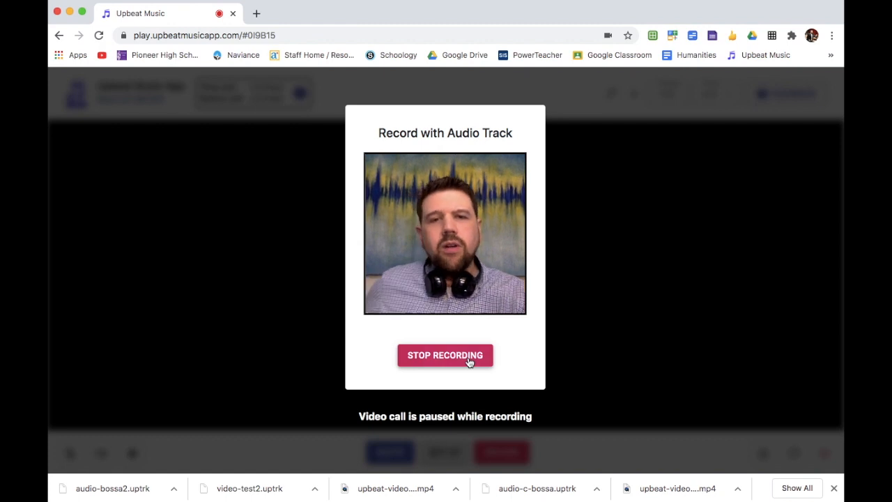
click(445, 355)
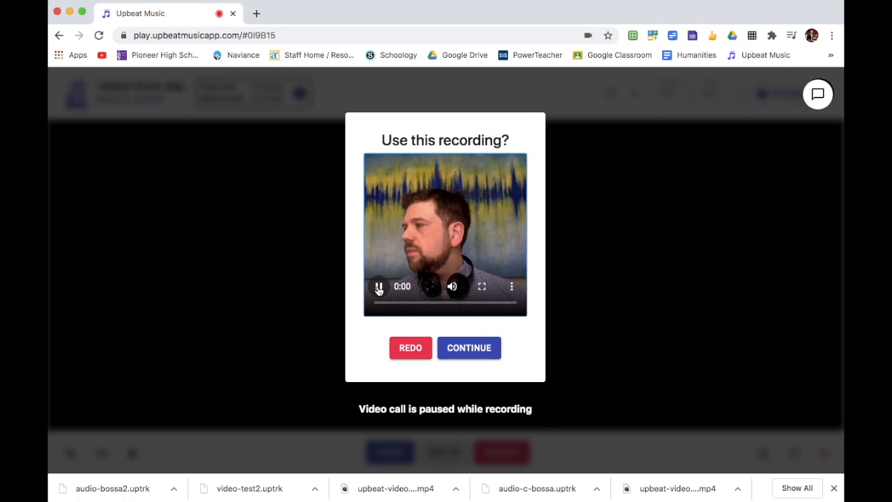
Step: Preview the new take's playback and accept the recording
click(379, 285)
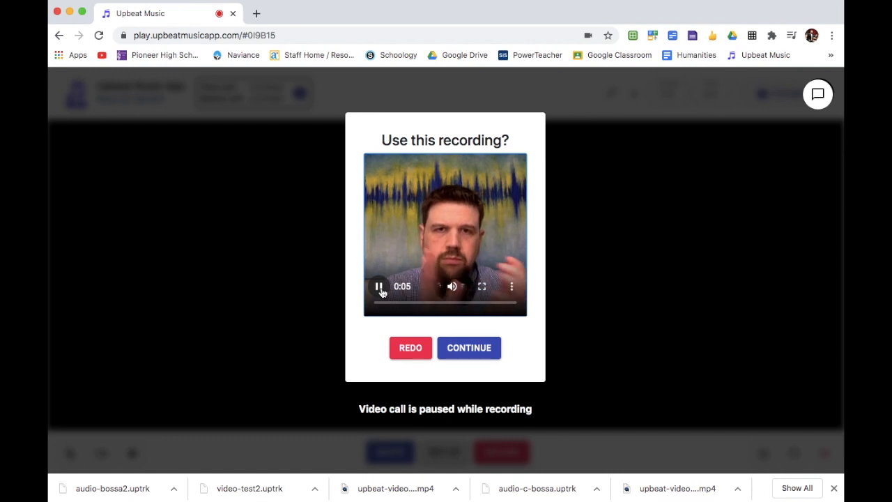
click(378, 287)
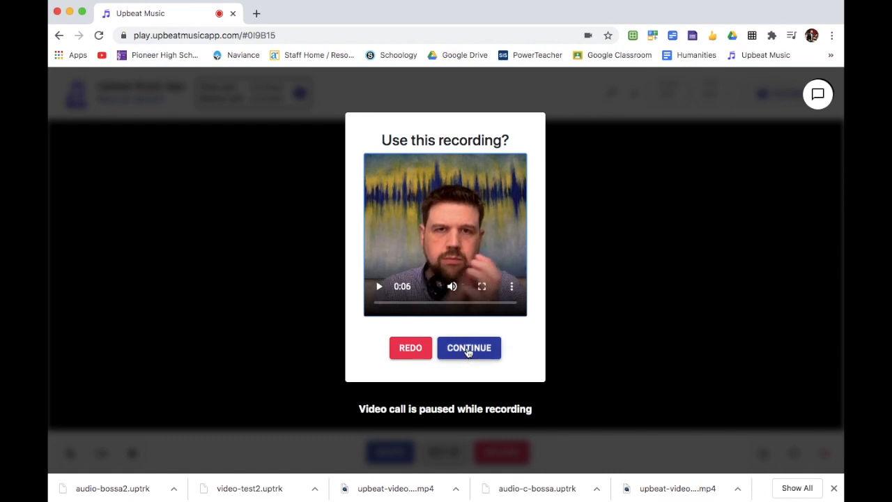
click(469, 347)
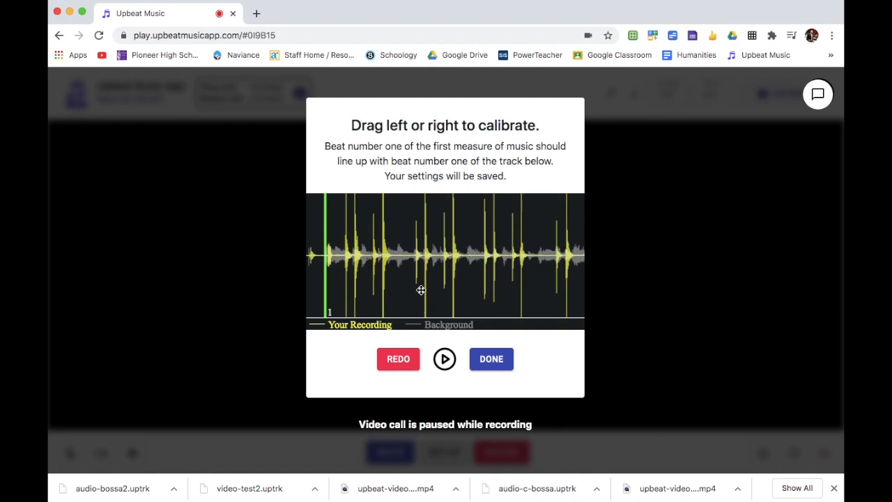
mouse_move(416, 260)
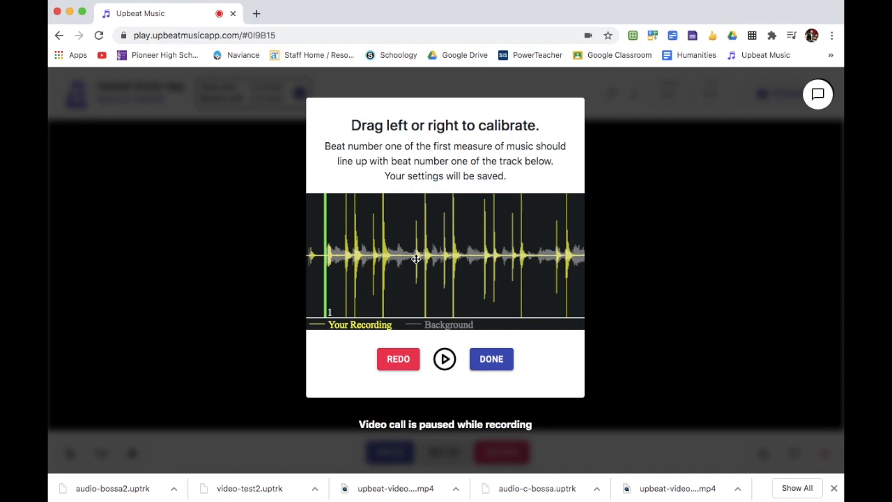
mouse_move(338, 260)
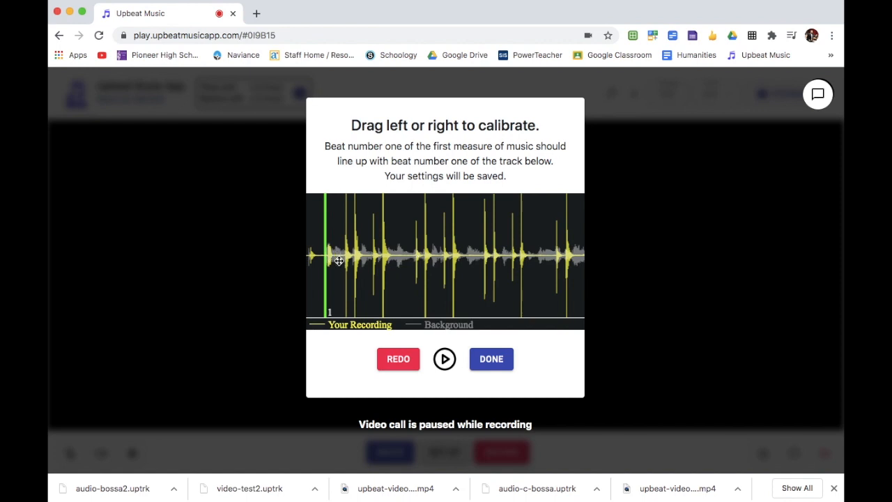
Step: Calibrate the take against the background track, test playback, and confirm with Done
click(445, 359)
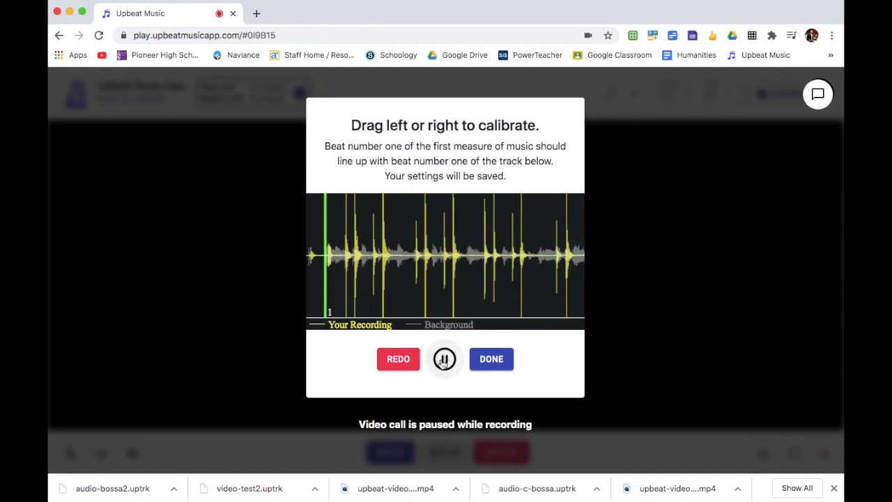
click(445, 359)
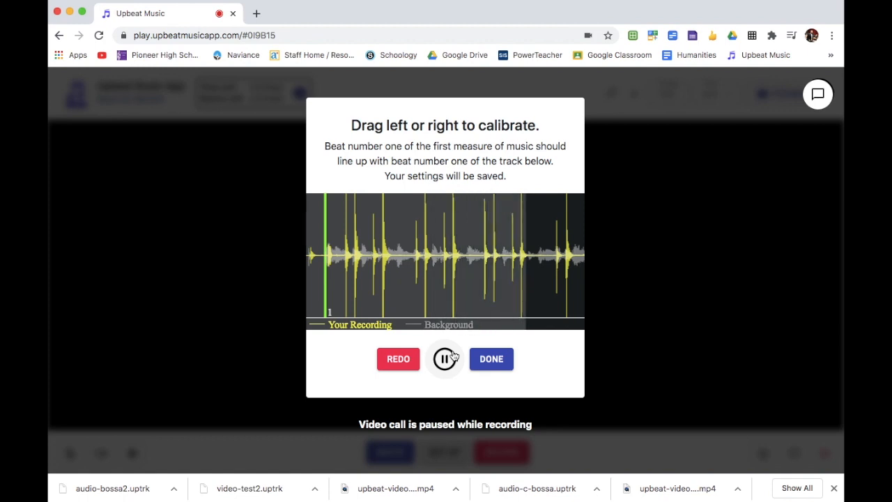
click(444, 358)
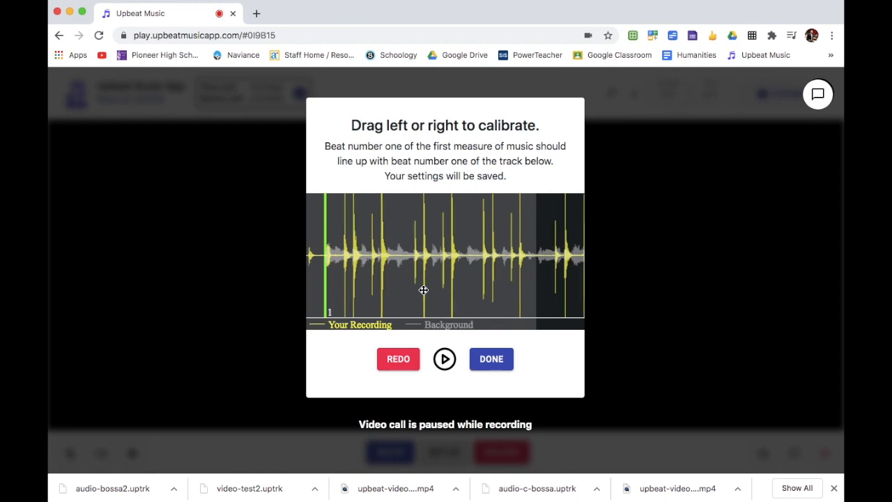
click(445, 358)
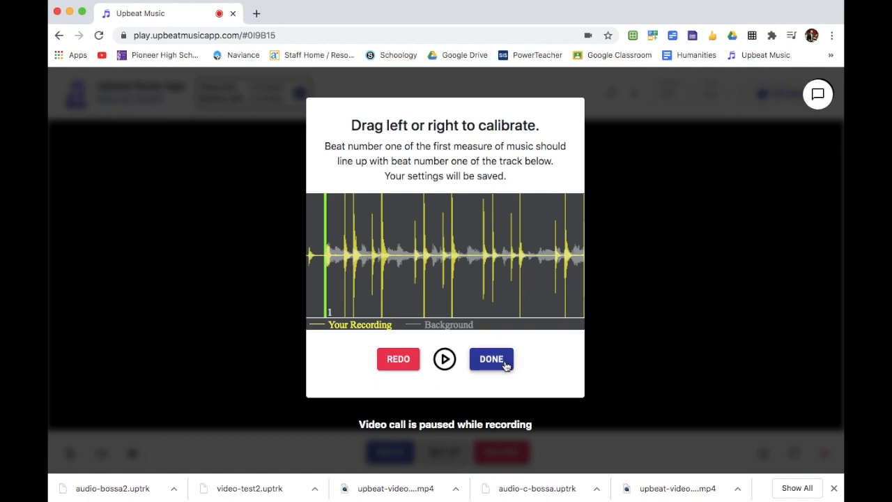
click(491, 359)
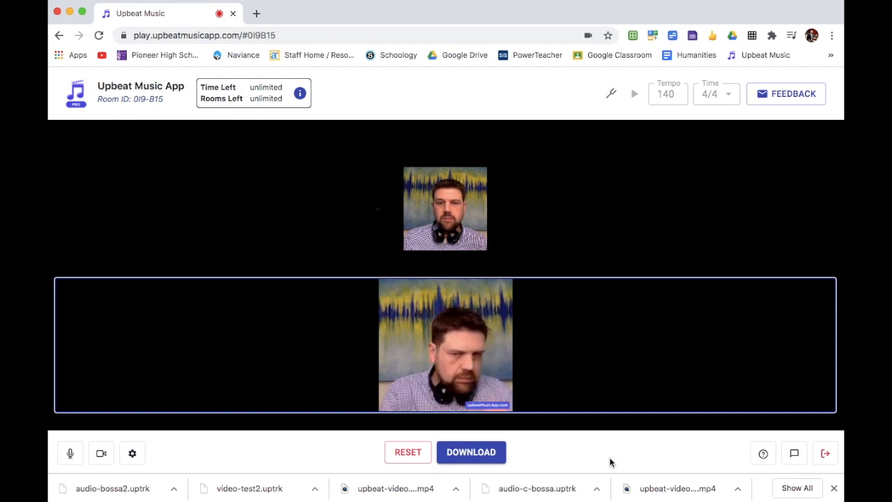
Step: Once the merged video is ready, reset the room, clearing uploads and the 13-second result
click(408, 452)
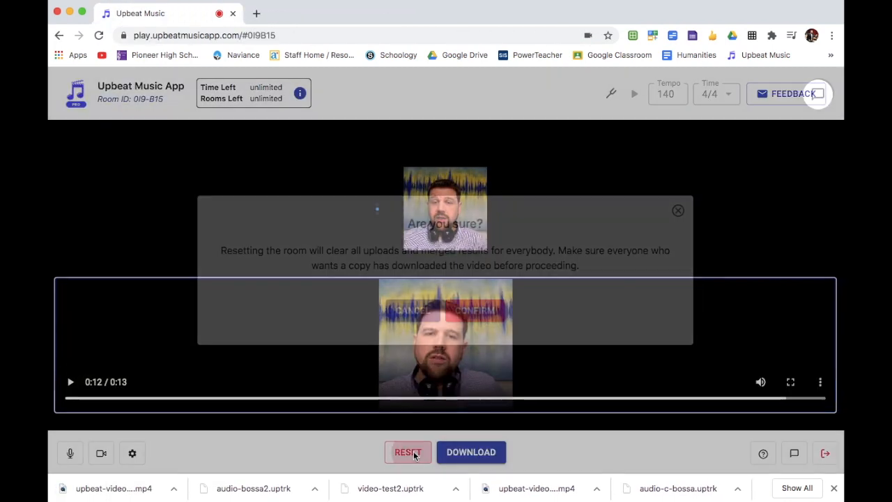